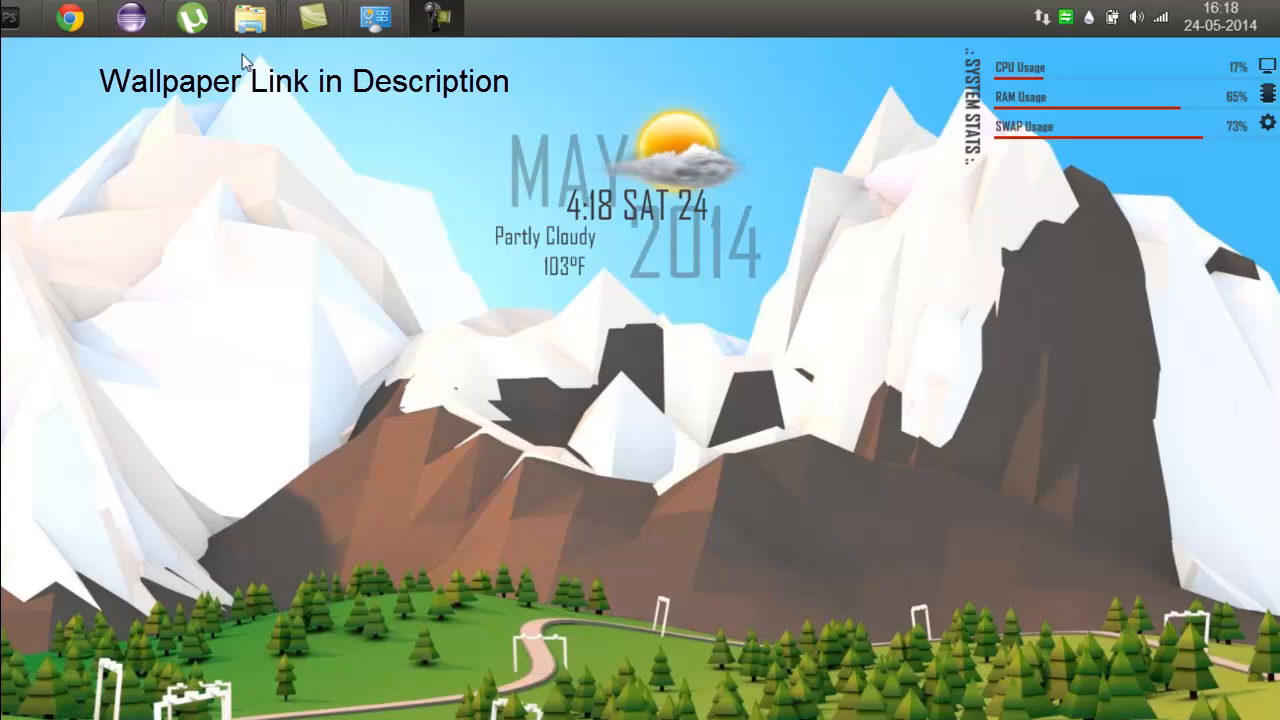
Inspect the BebasClock skin's Clock folder files in Explorer, then return to Rainmeter_workss.
click(69, 18)
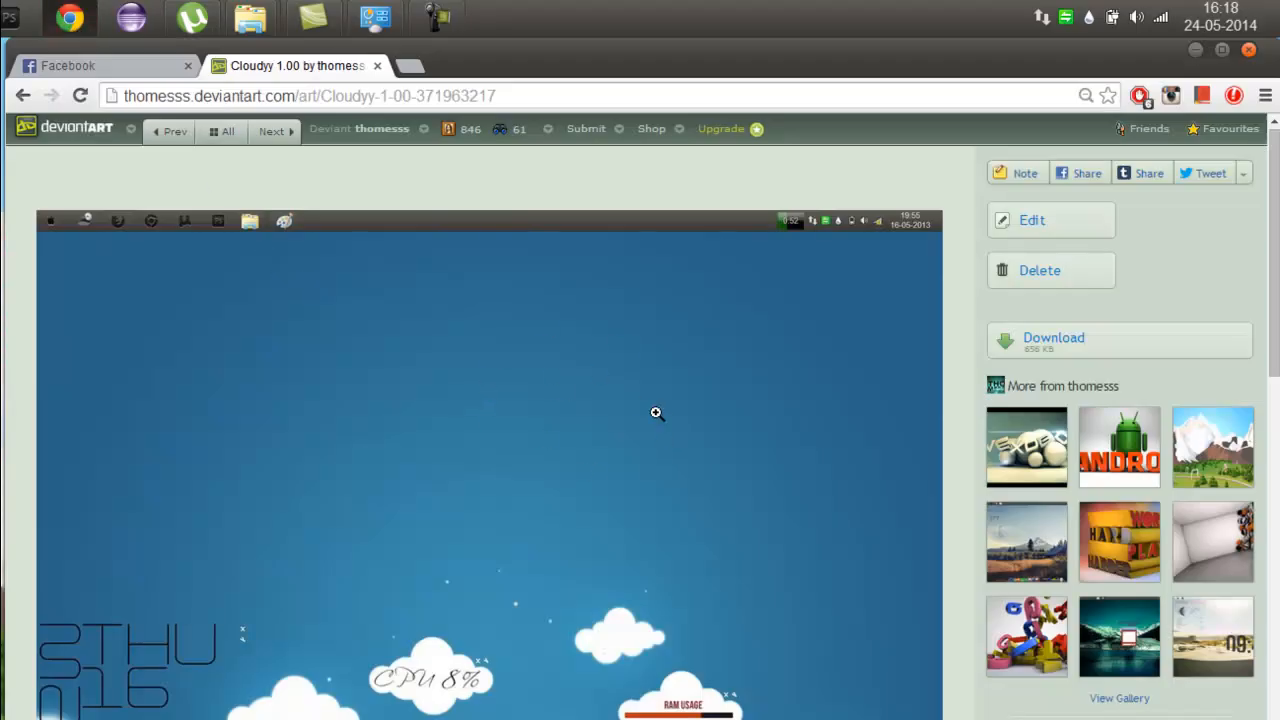
mouse_move(573, 488)
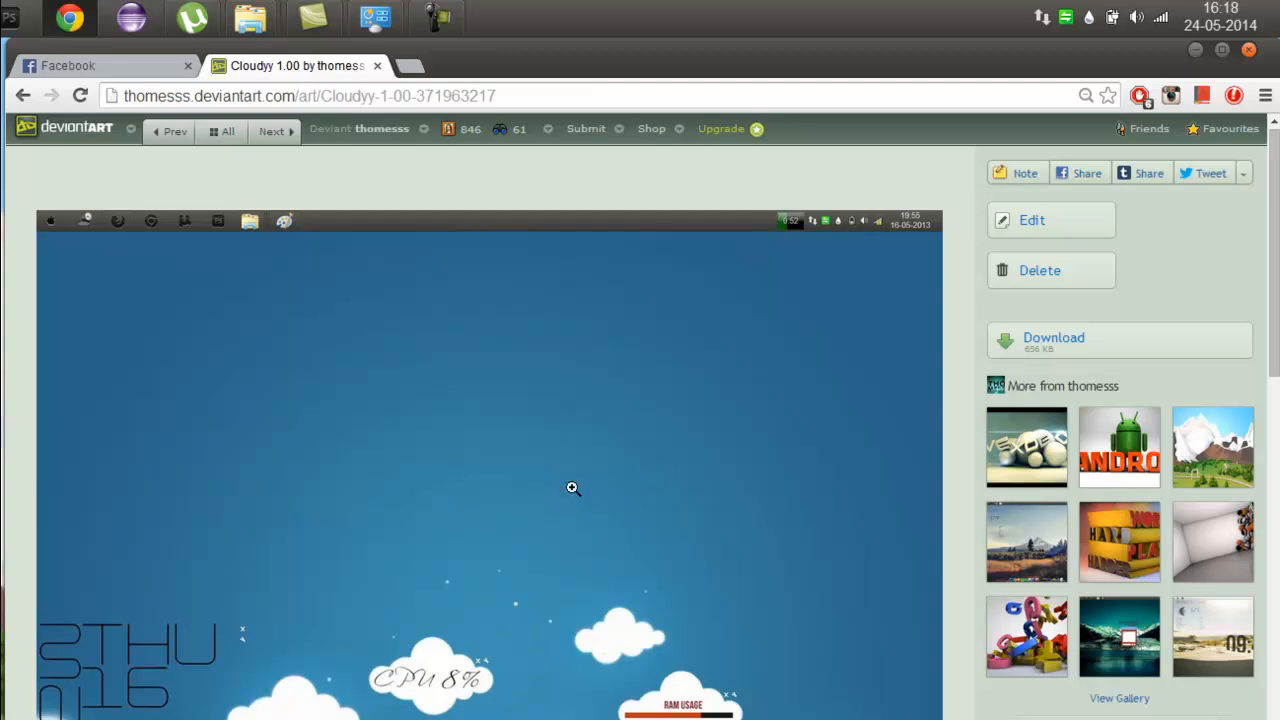
mouse_move(1095, 221)
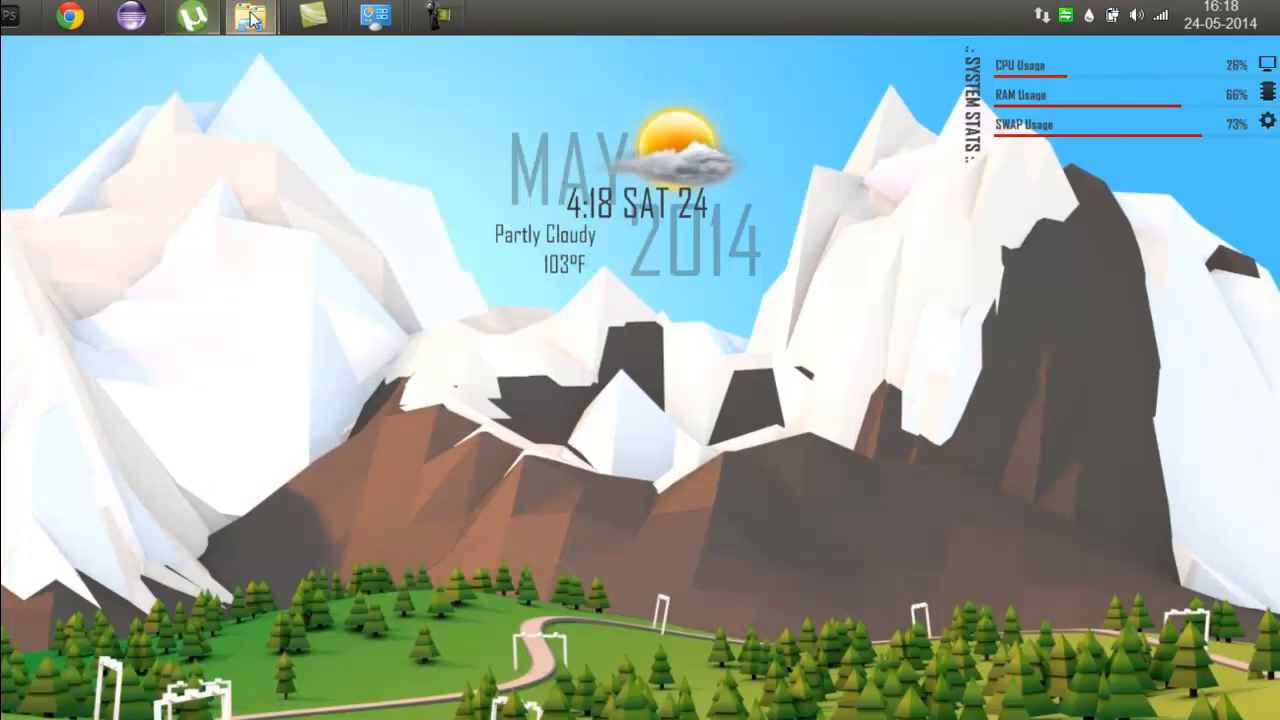
click(250, 16)
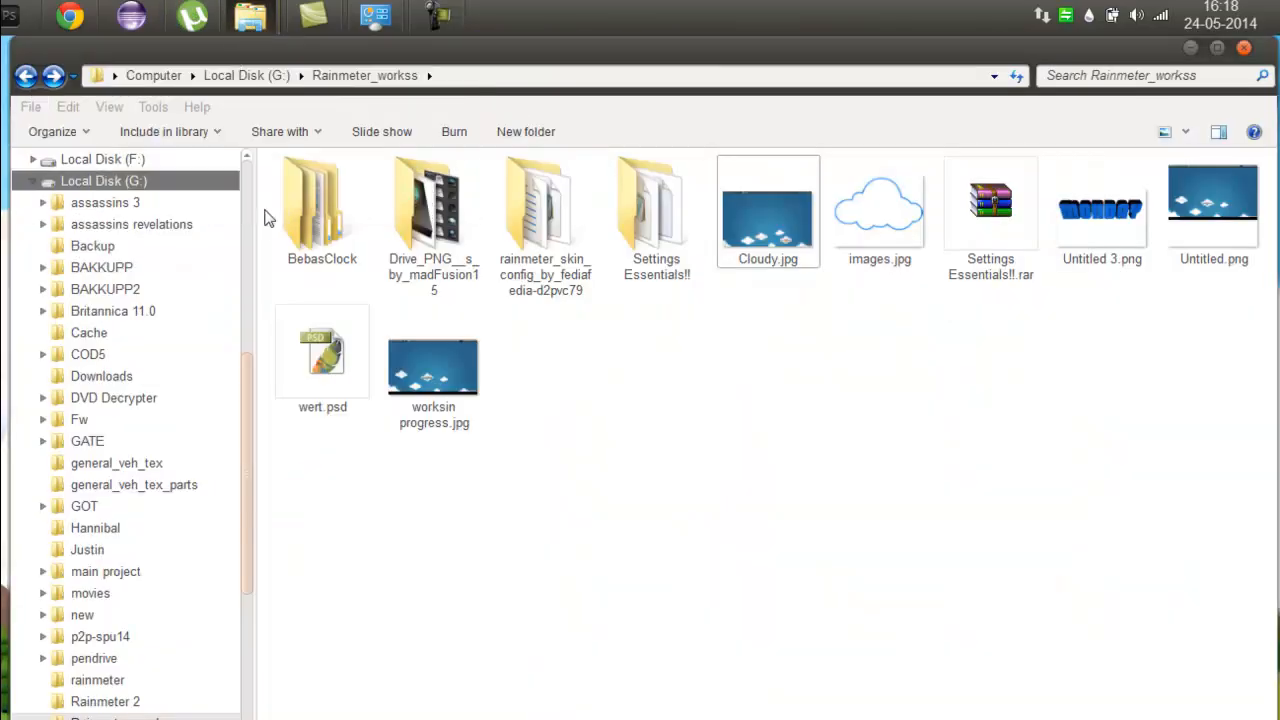
click(322, 210)
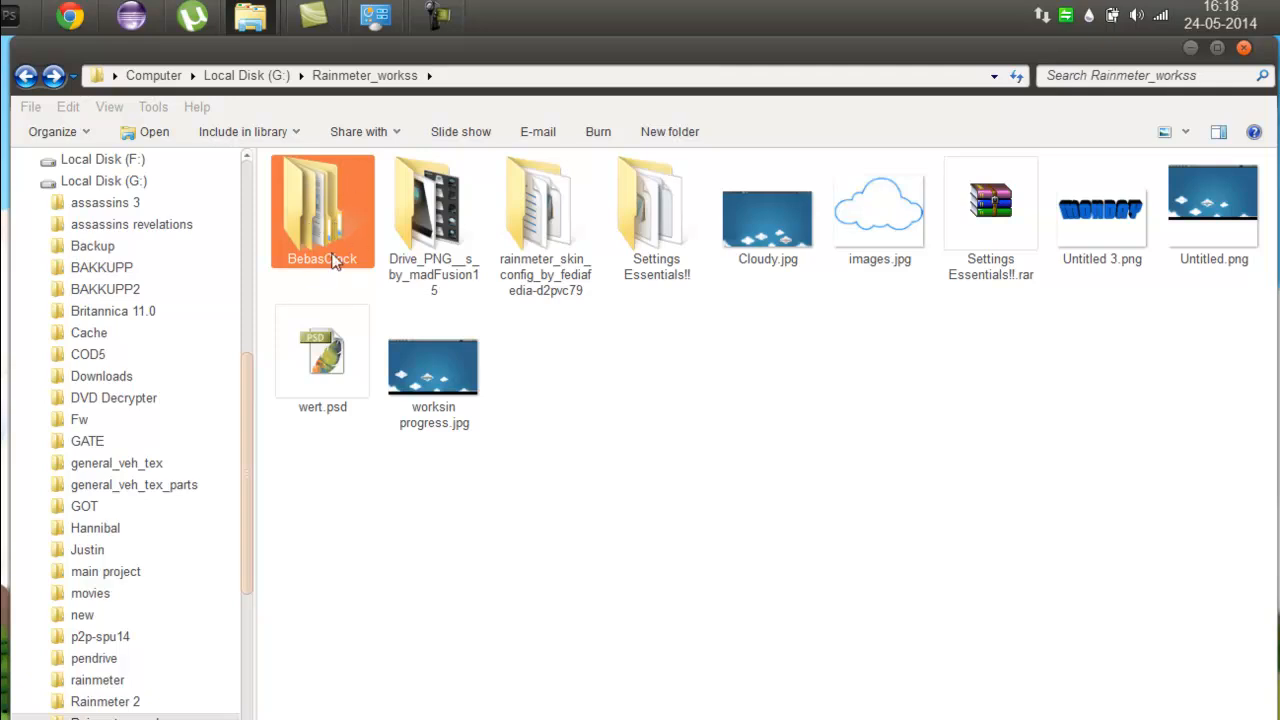
double_click(322, 200)
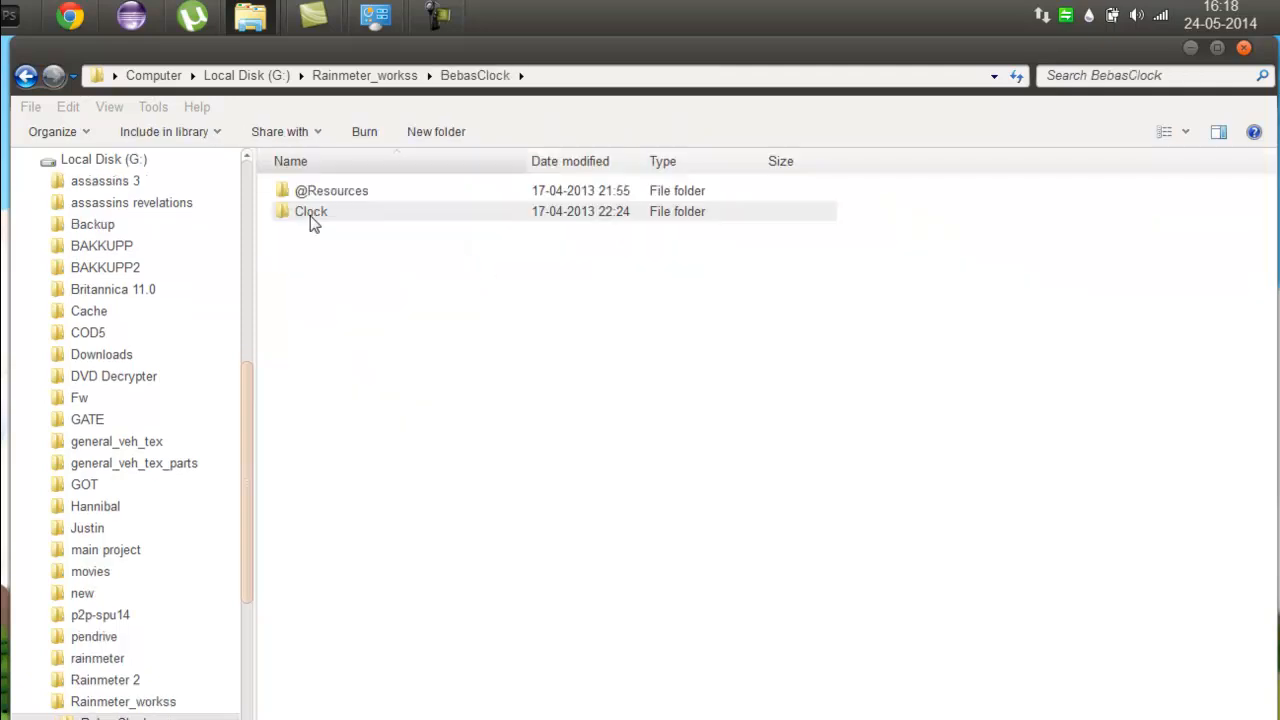
double_click(311, 211)
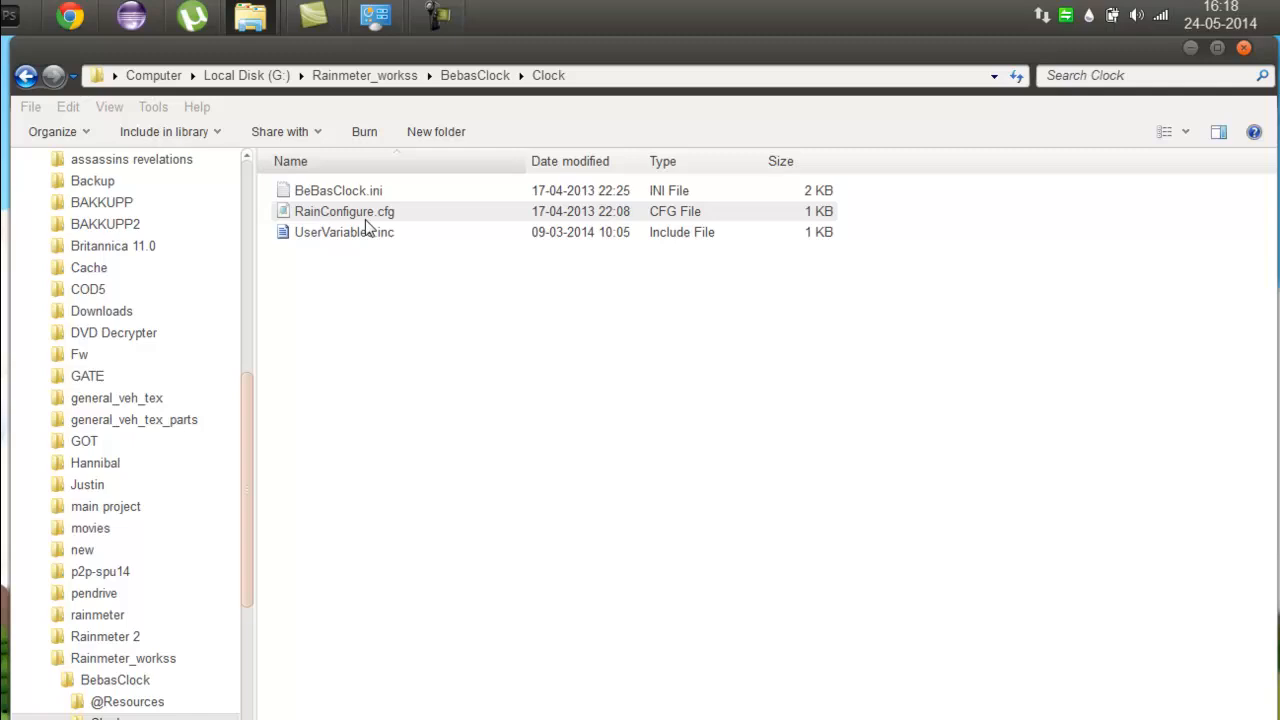
click(26, 75)
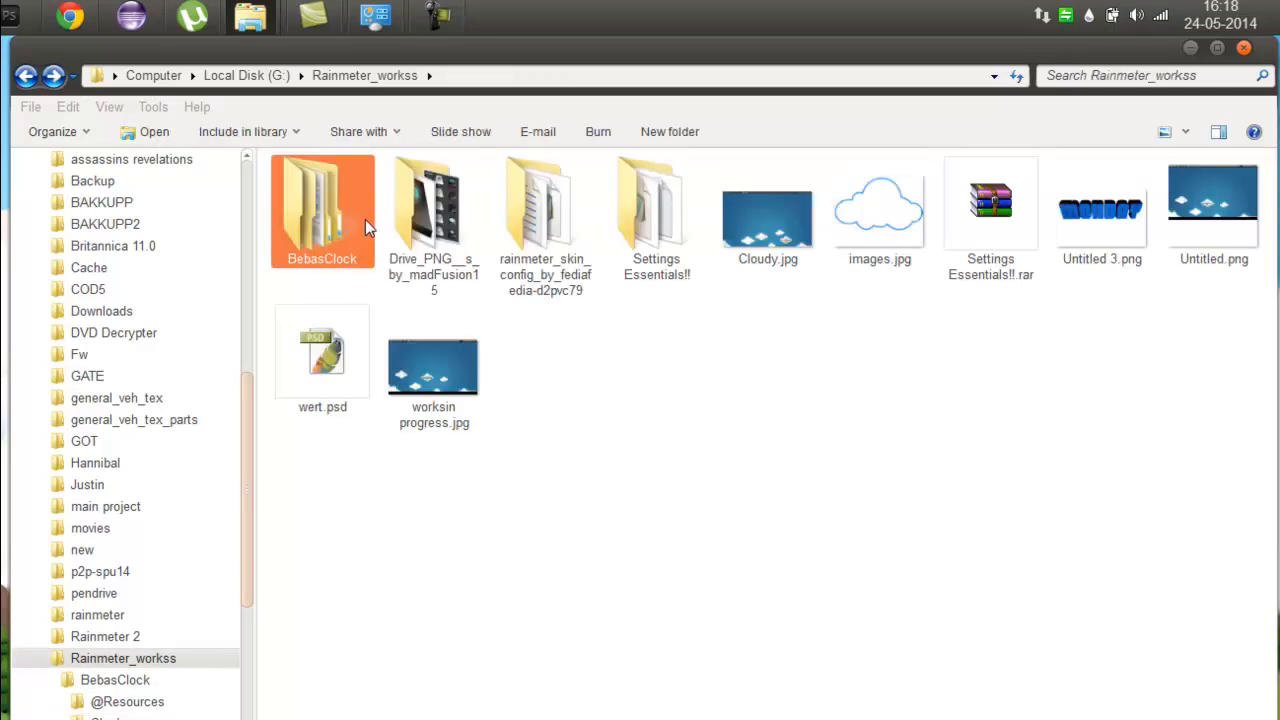
click(433, 210)
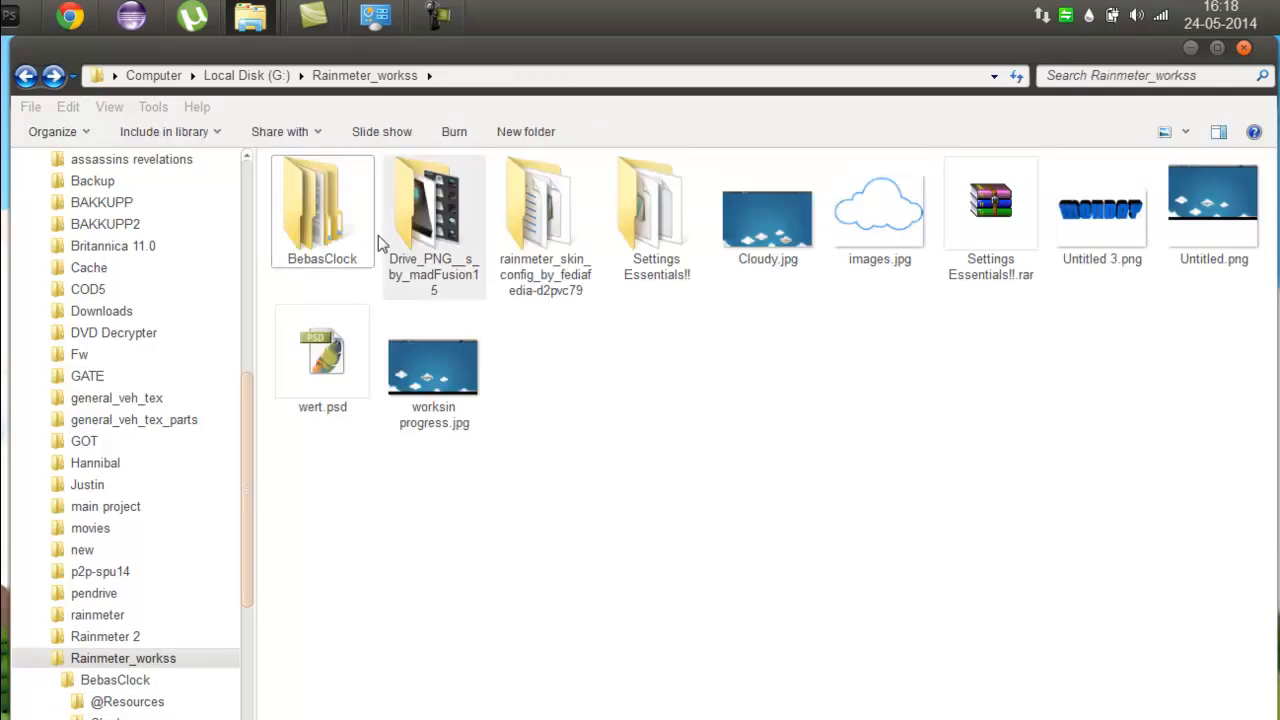
click(322, 210)
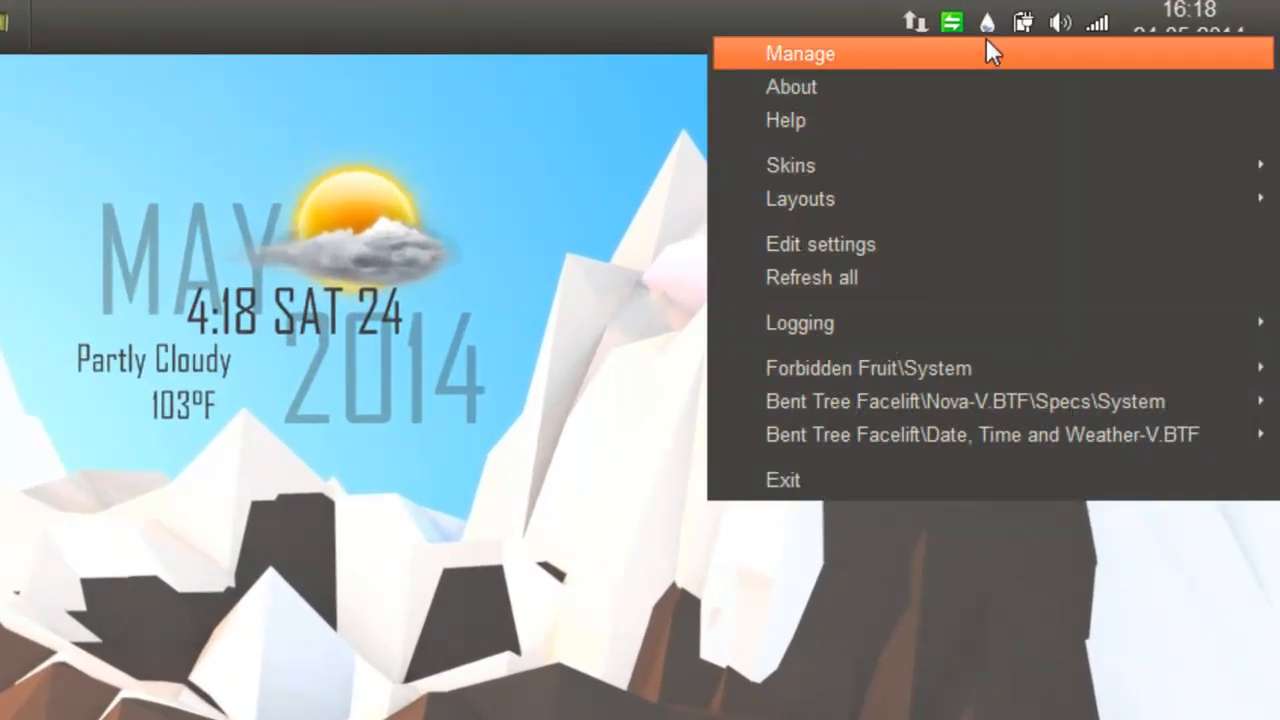
From Rainmeter's Manage window, start a new .rmskin package in the Skin Packager.
click(799, 53)
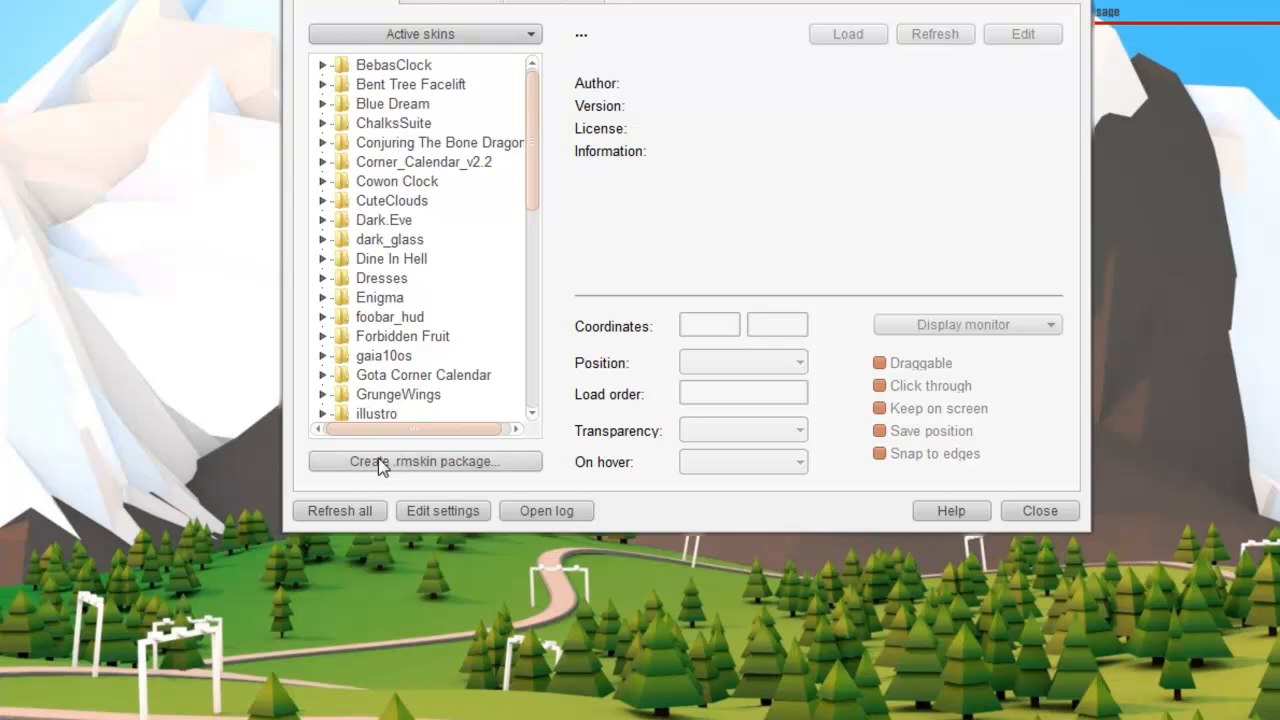
mouse_move(390, 471)
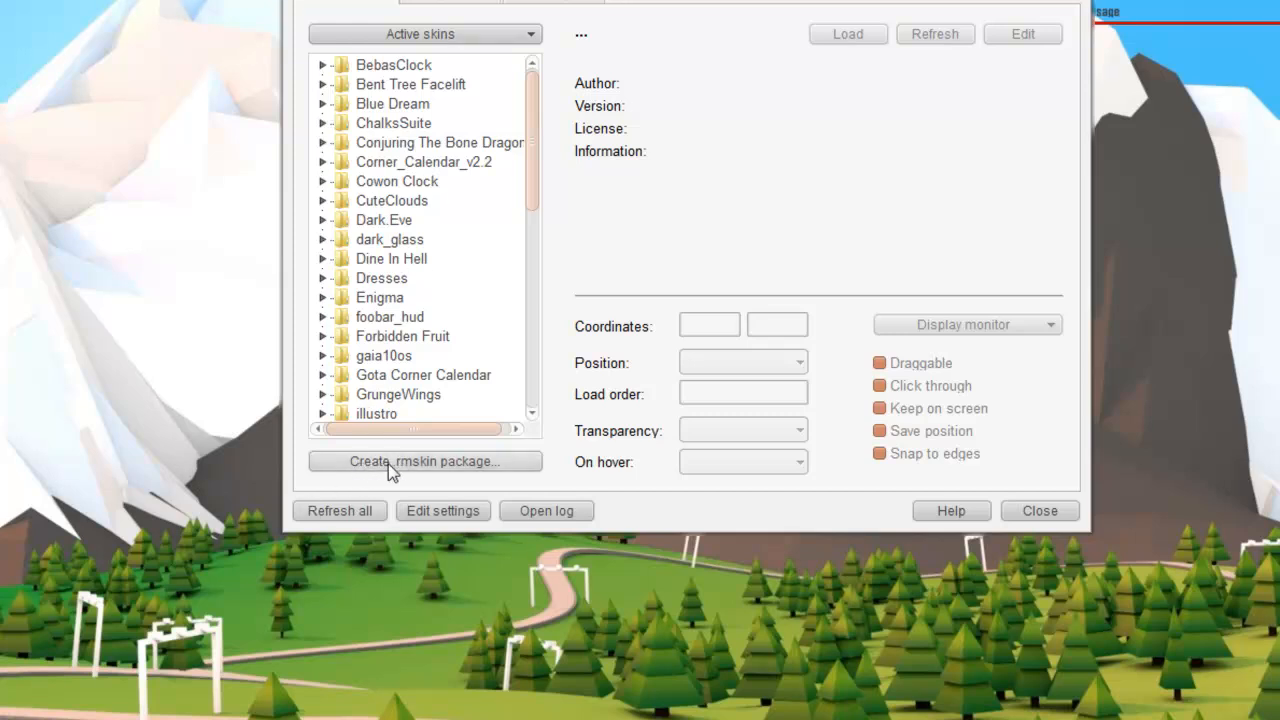
mouse_move(420, 476)
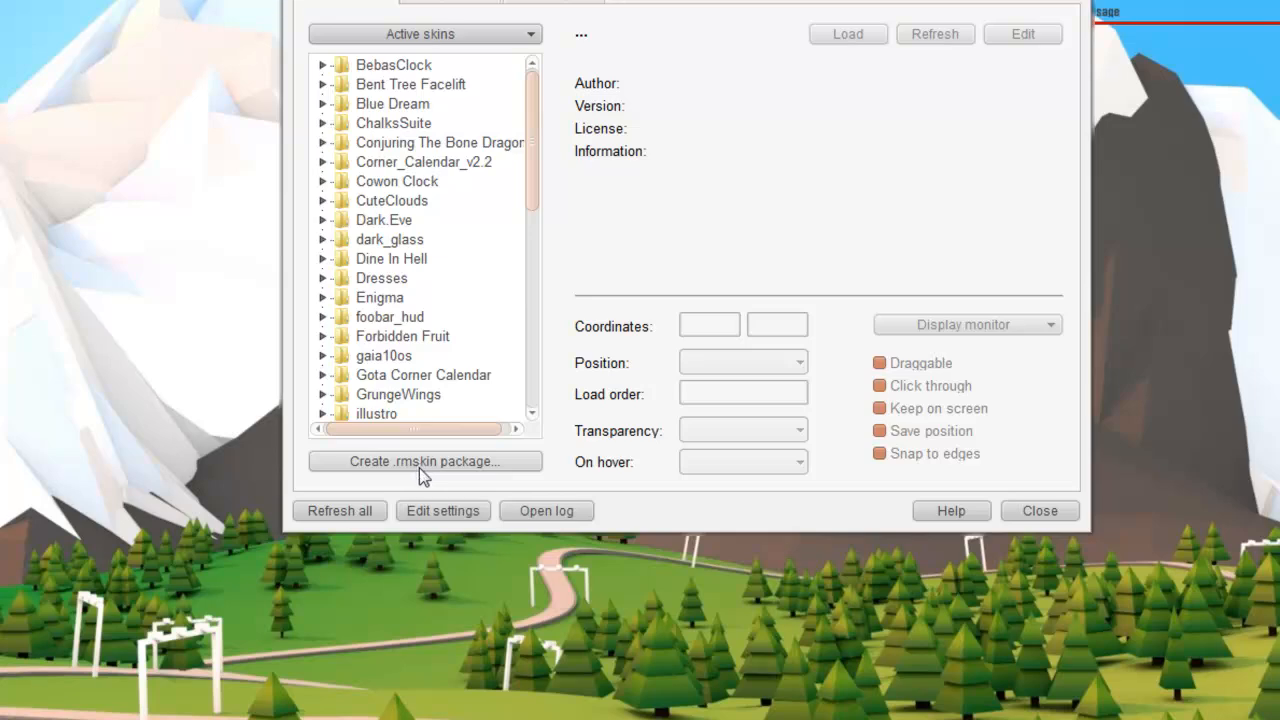
mouse_move(428, 463)
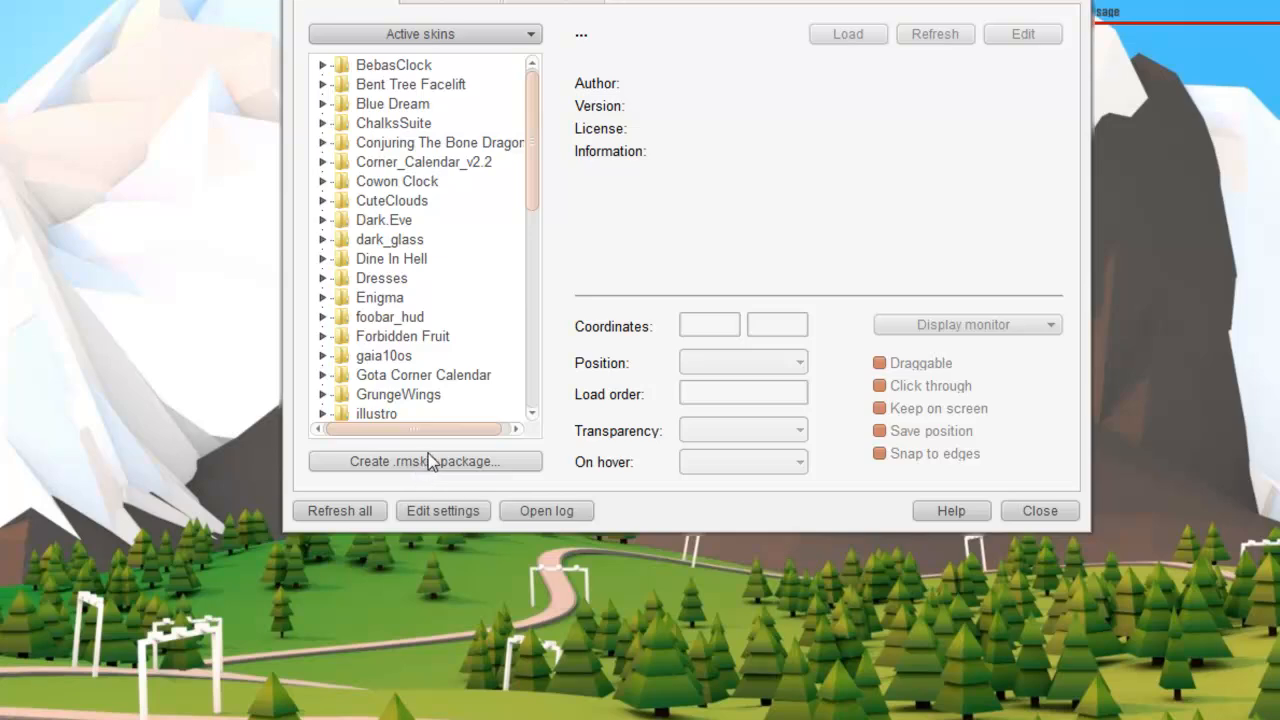
click(424, 461)
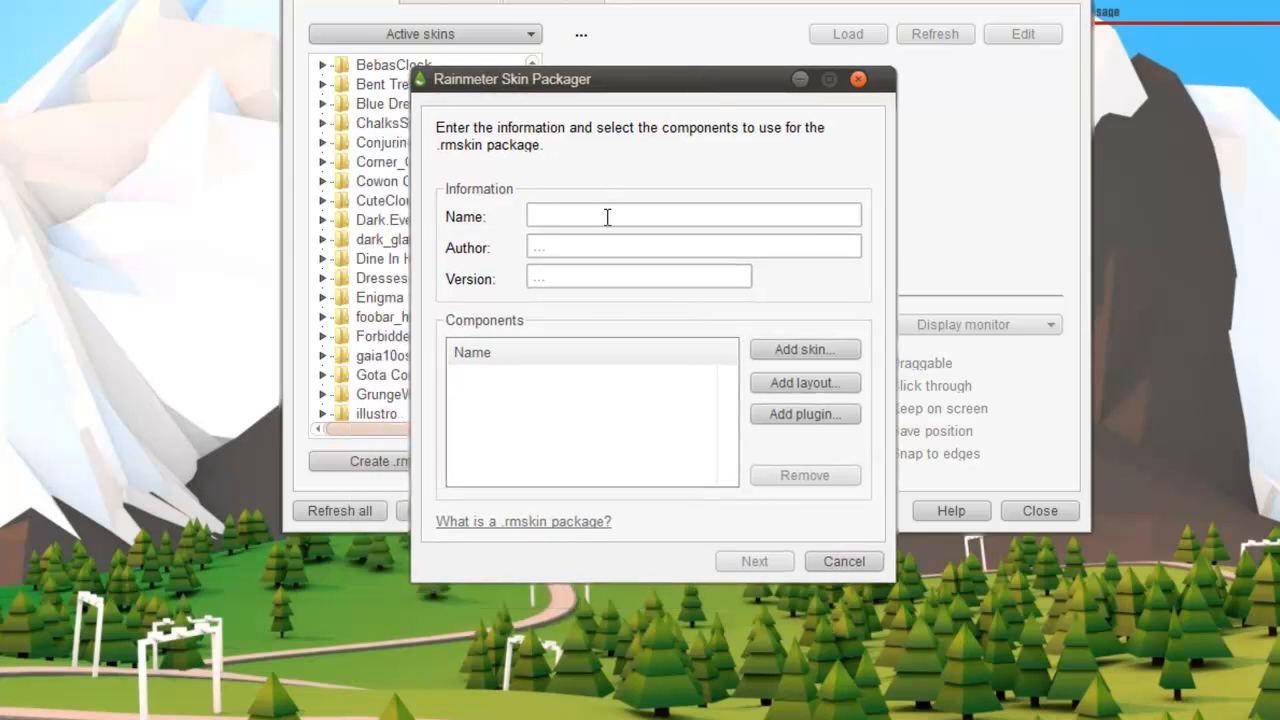
Fill in package name 'Bebas Clock', author 'thomesss' and version '1.00'.
text(Bebas)
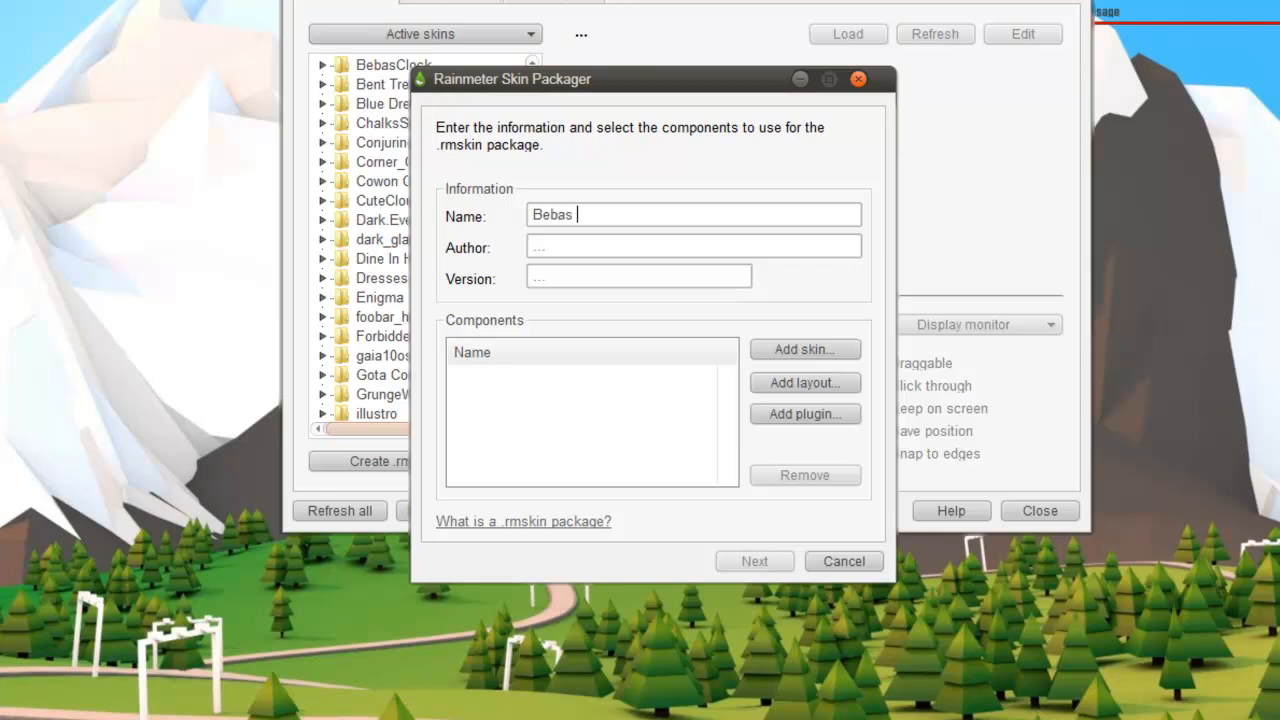
text(Clock)
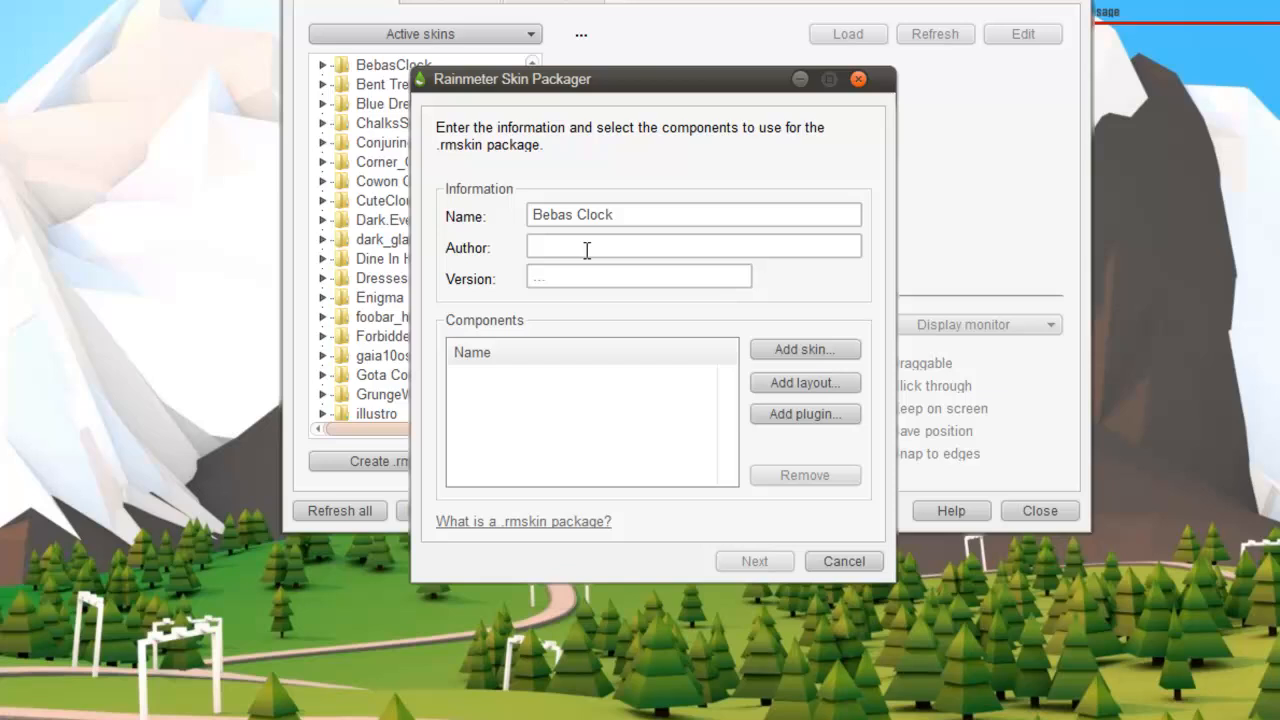
text(thomesss)
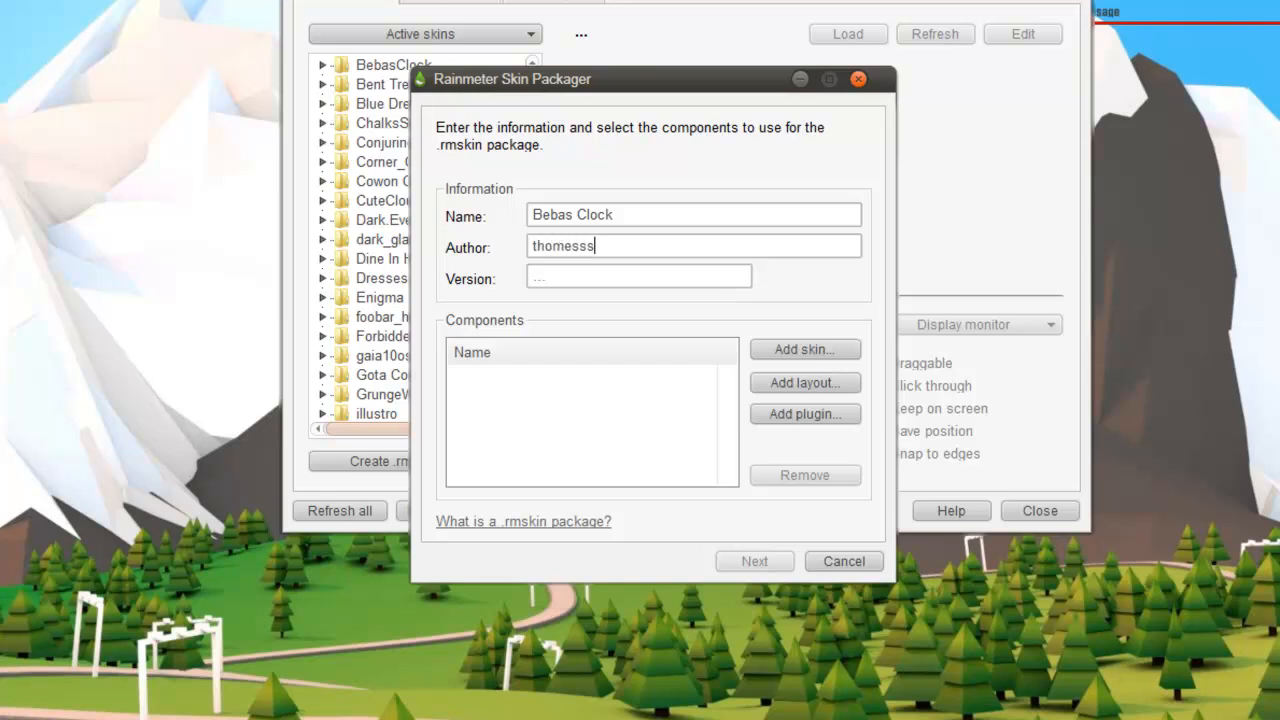
text(1)
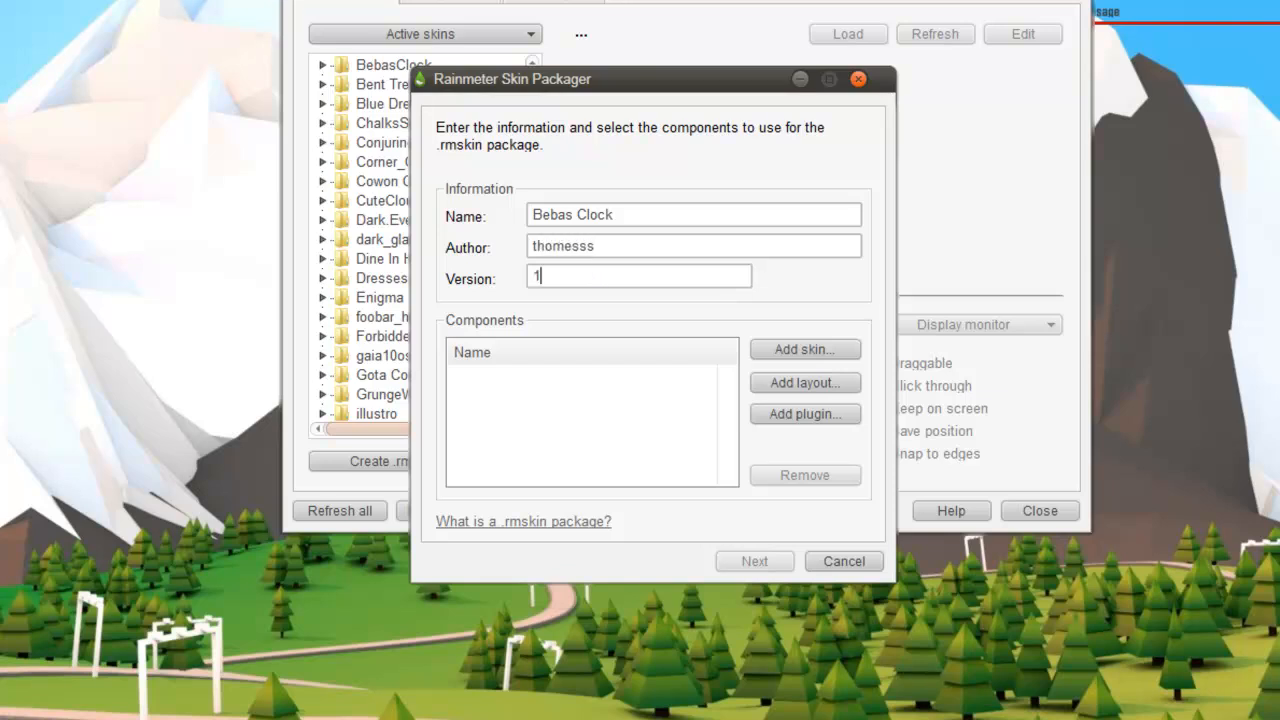
text(.00)
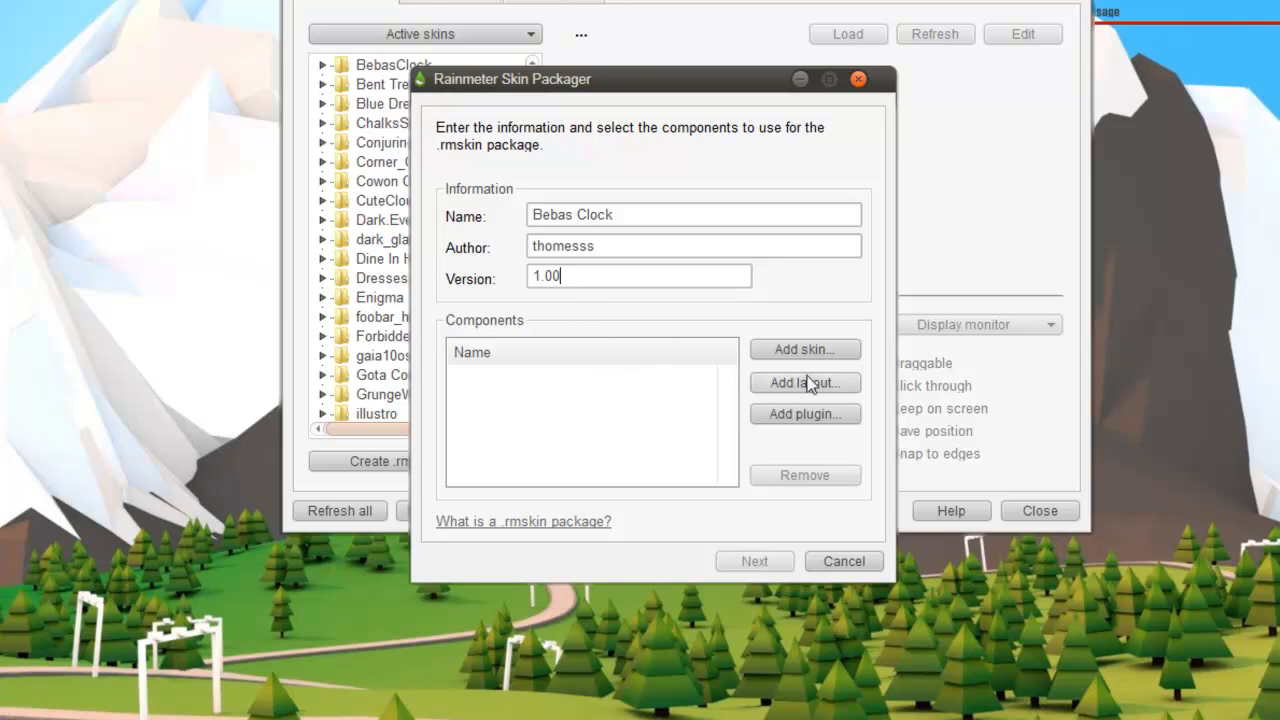
mouse_move(760, 373)
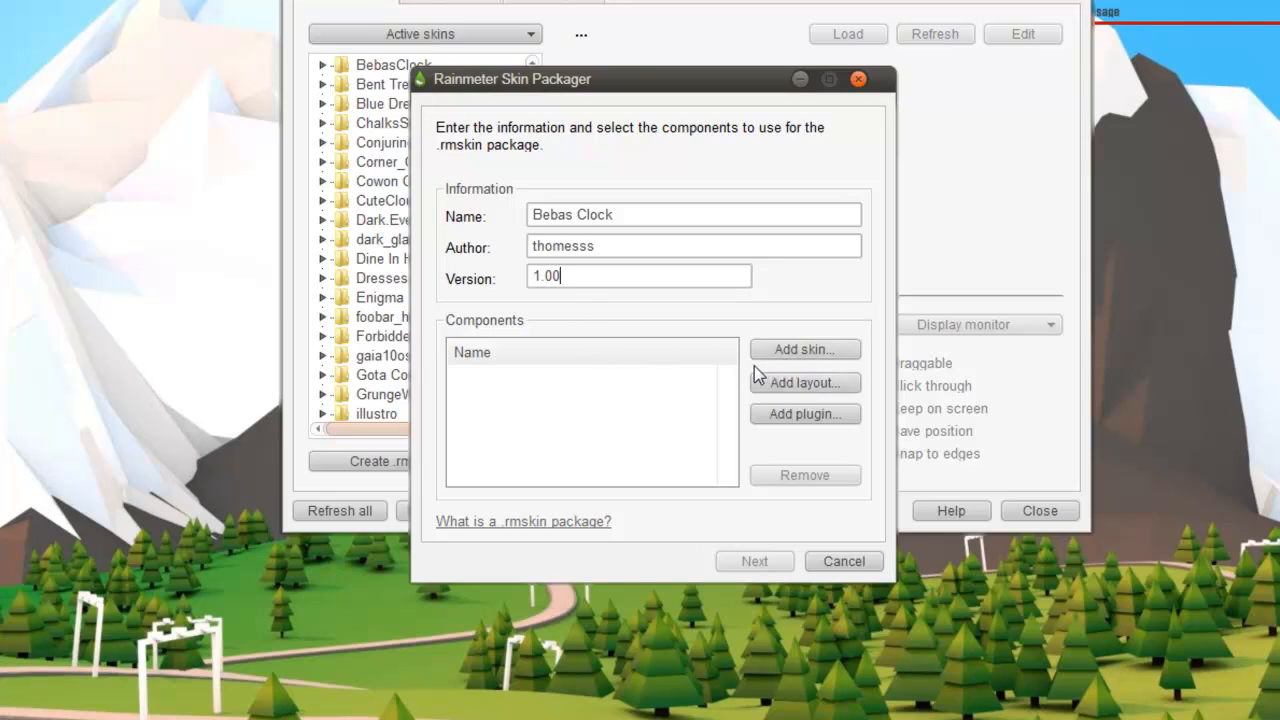
click(805, 349)
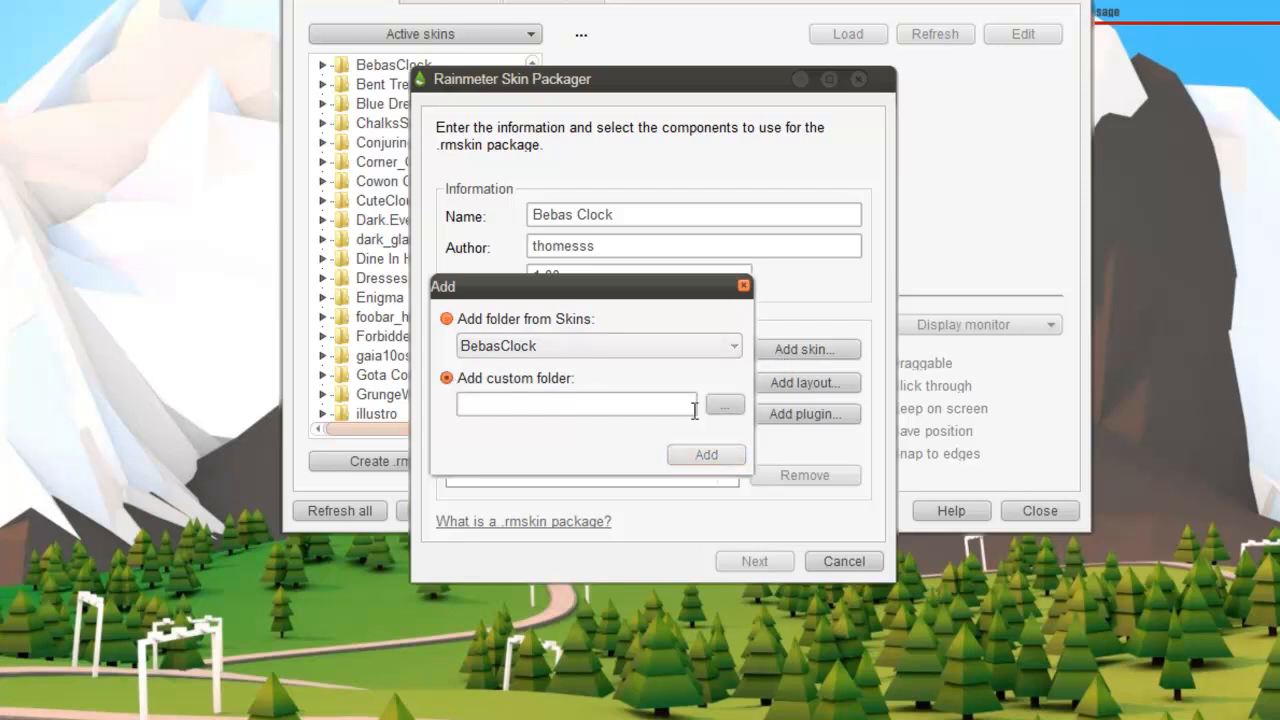
Add G:\Rainmeter_workss\BebasClock as the package's skin component and proceed to options.
click(724, 405)
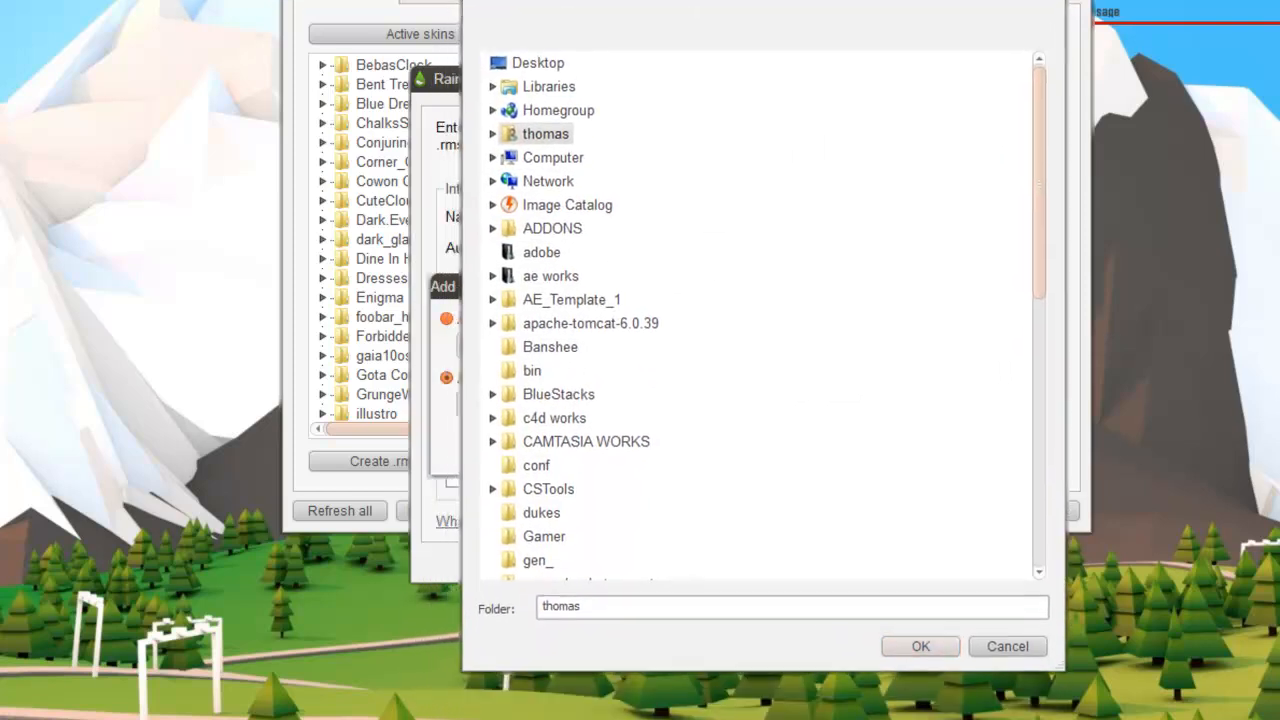
click(492, 157)
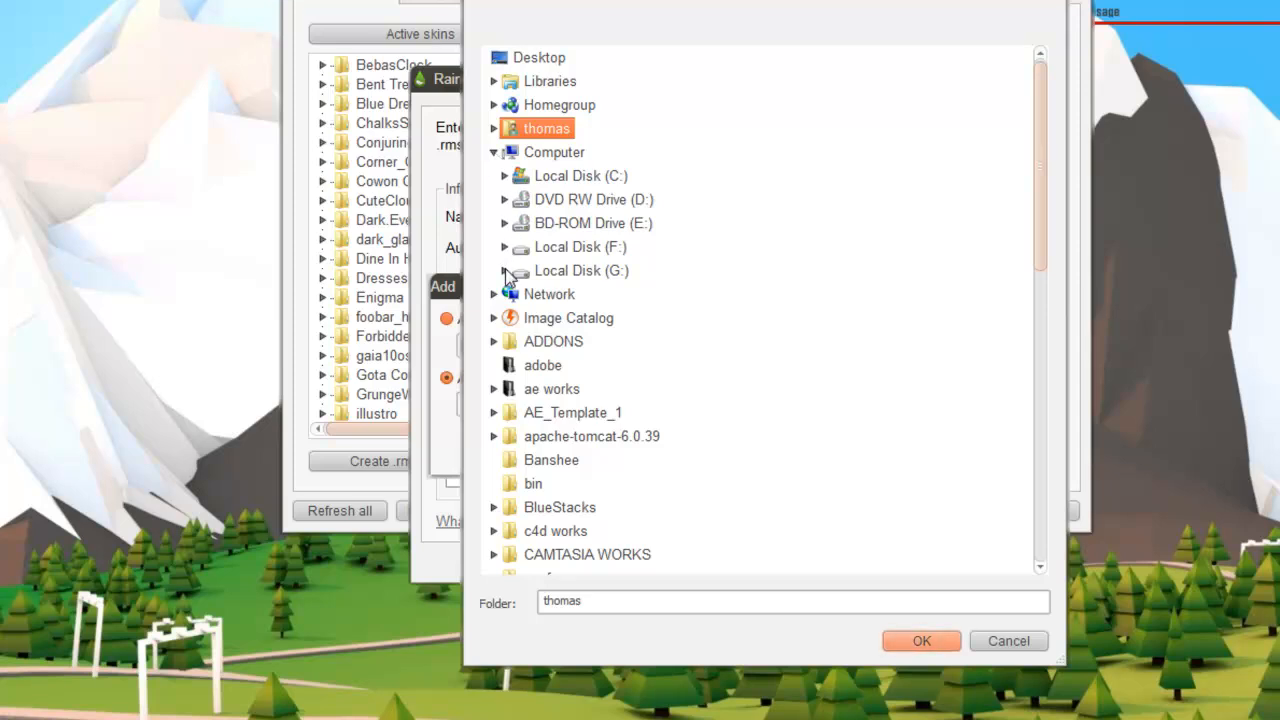
click(506, 271)
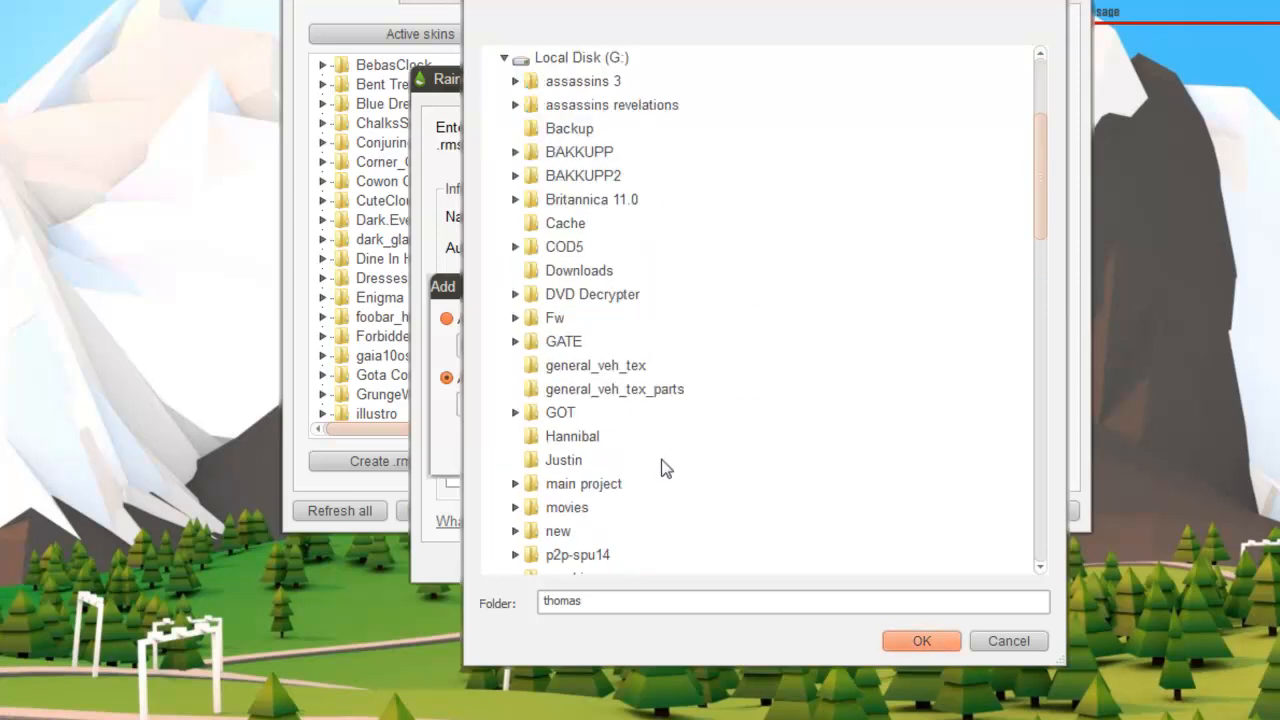
scroll(down, 3)
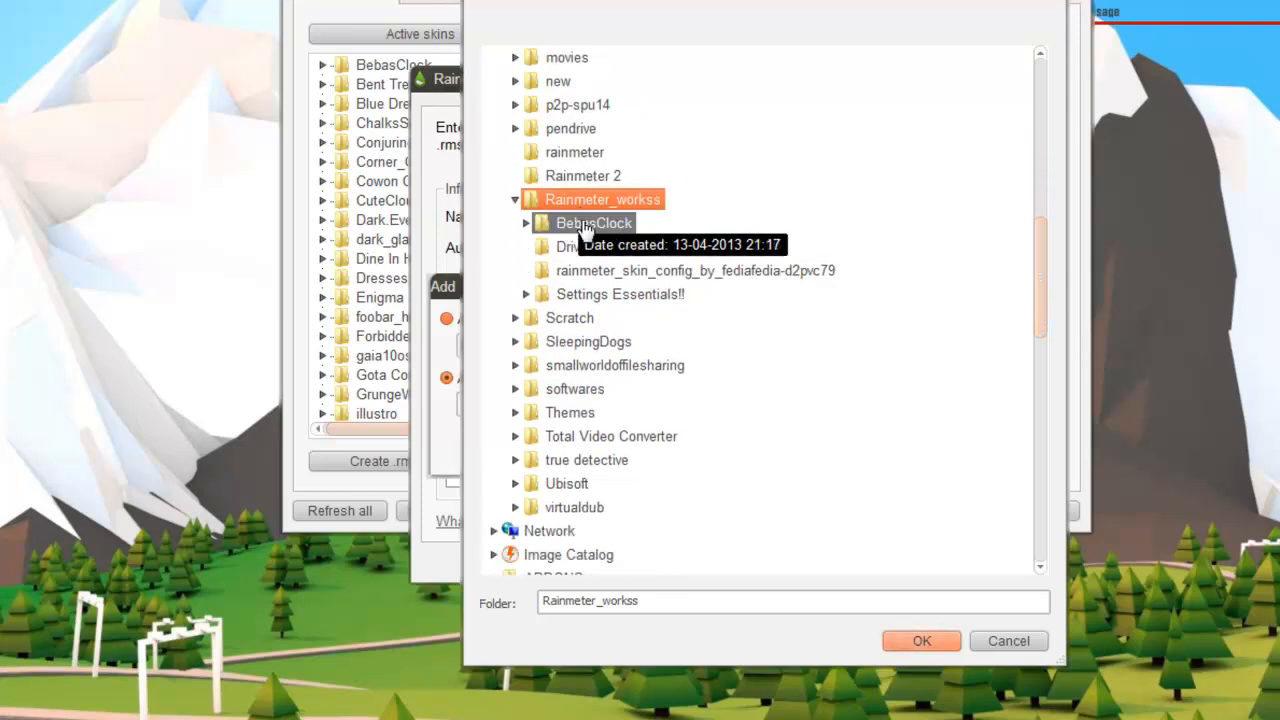
click(593, 223)
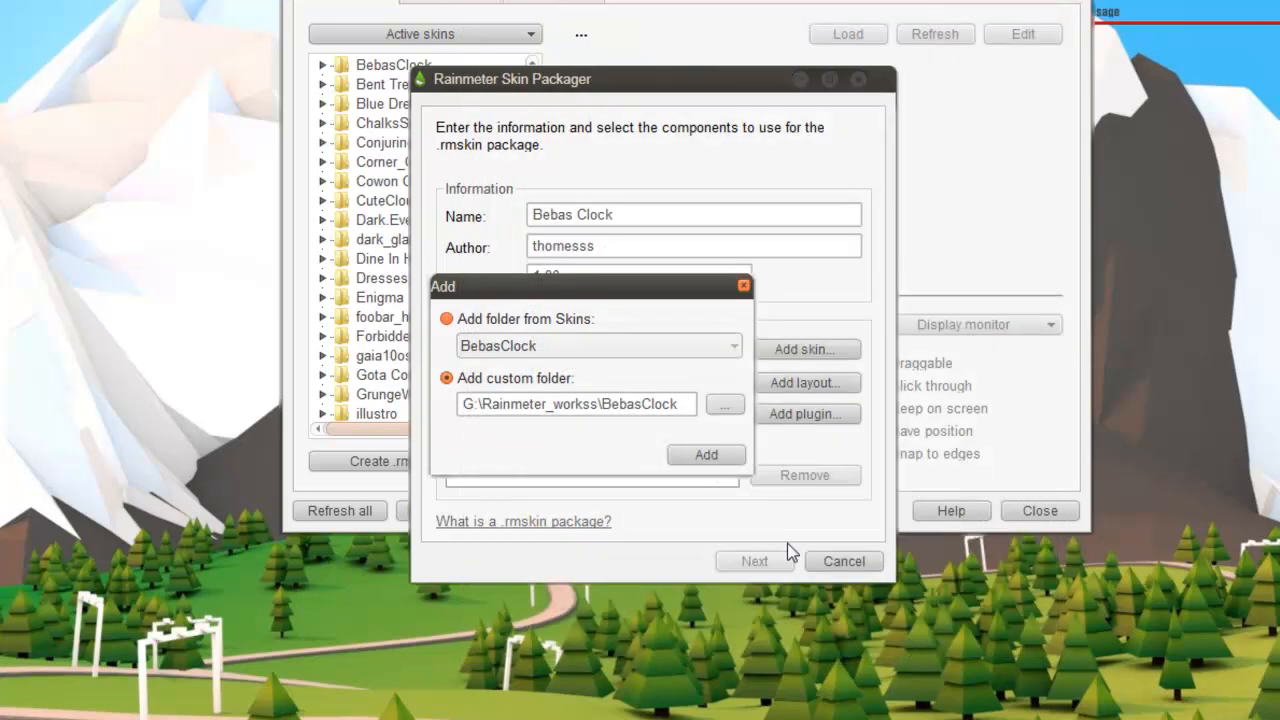
click(706, 455)
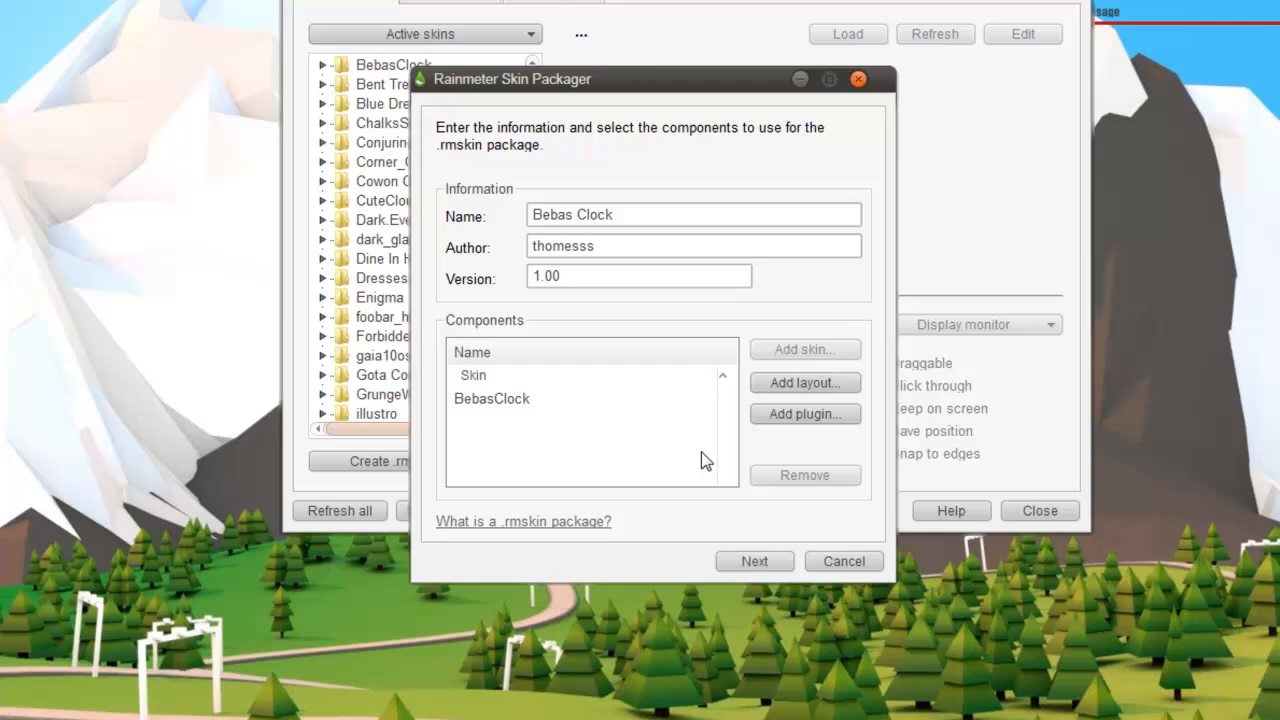
click(491, 398)
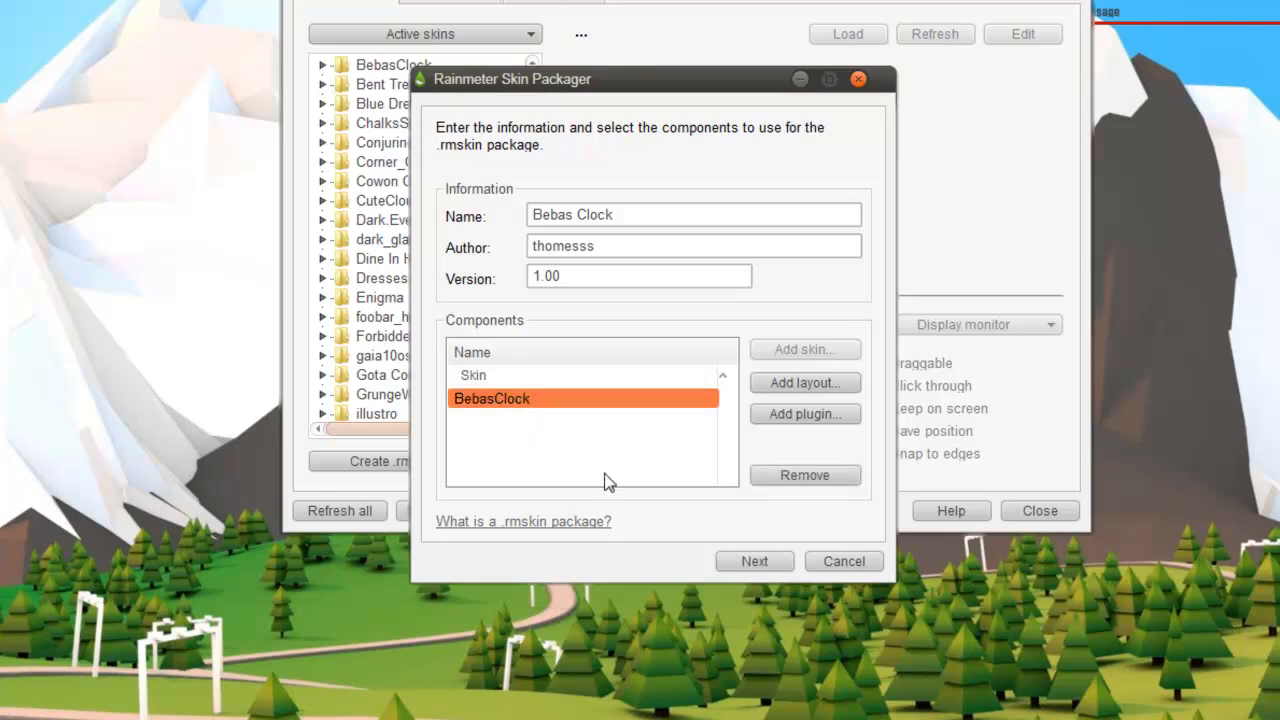
click(754, 561)
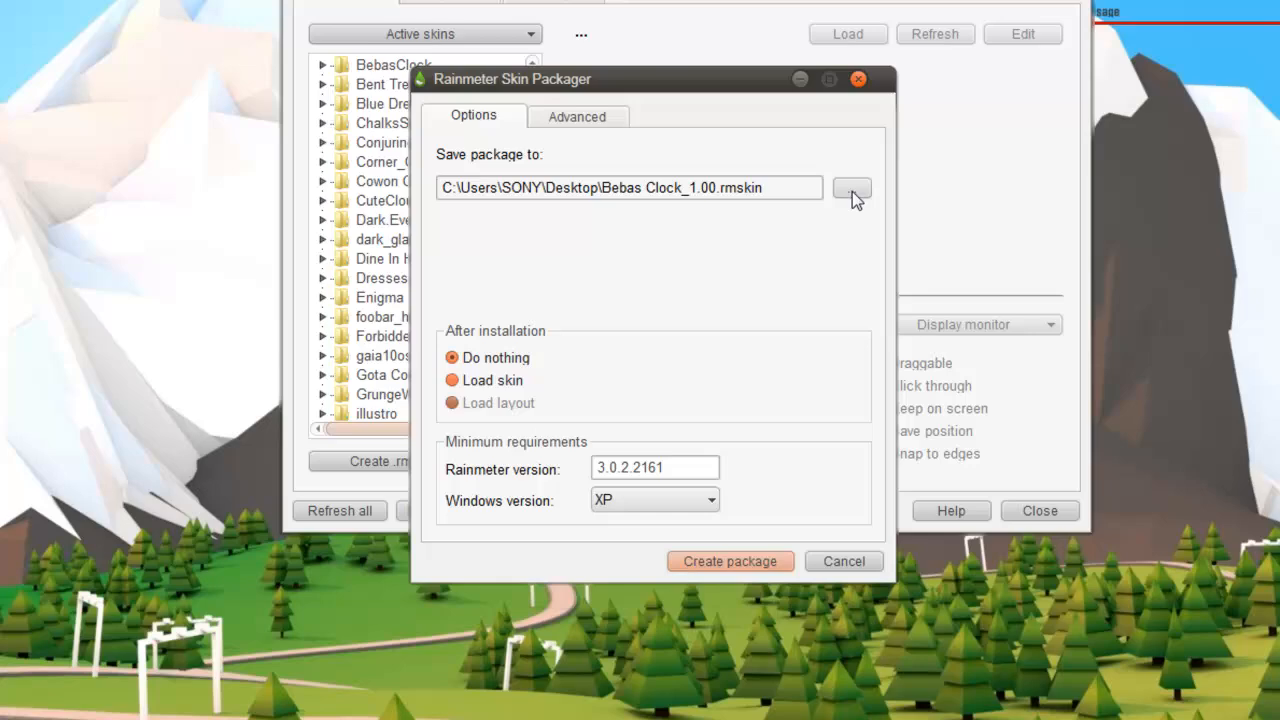
Change the package save path to G:\Rainmeter_workss\Bebas Clock_1.00.rmskin.
click(851, 188)
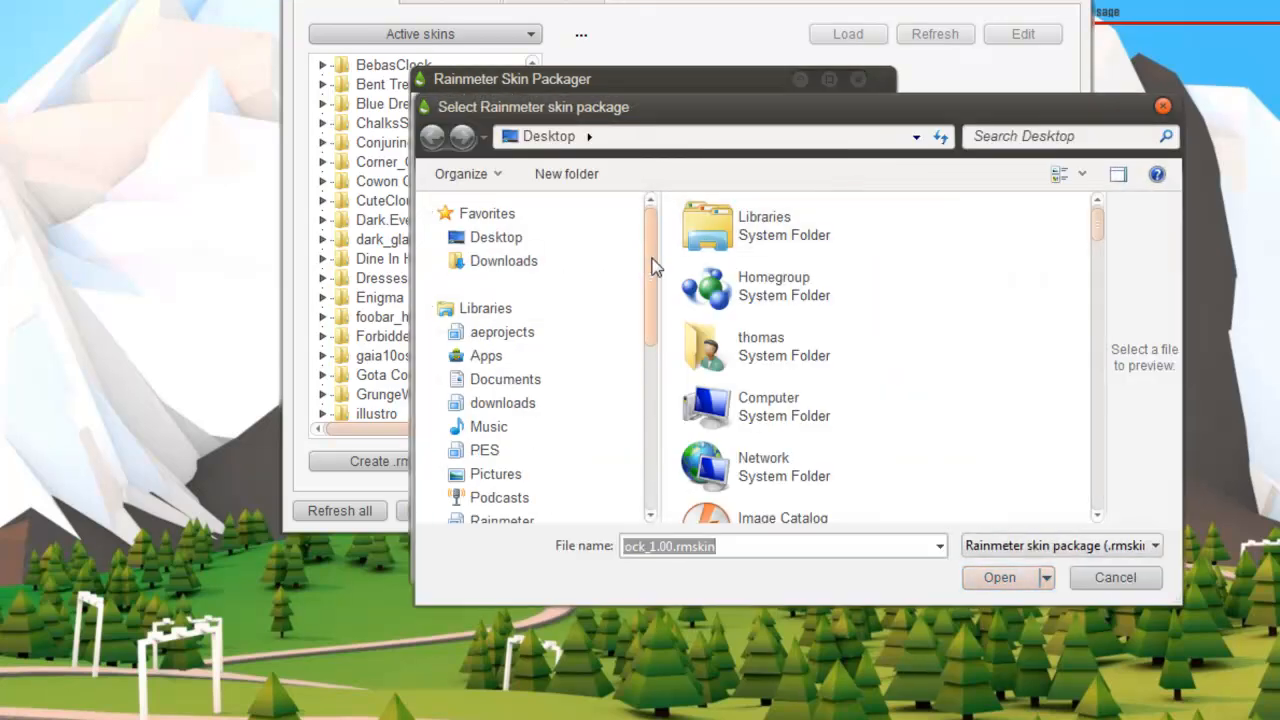
scroll(down, 3)
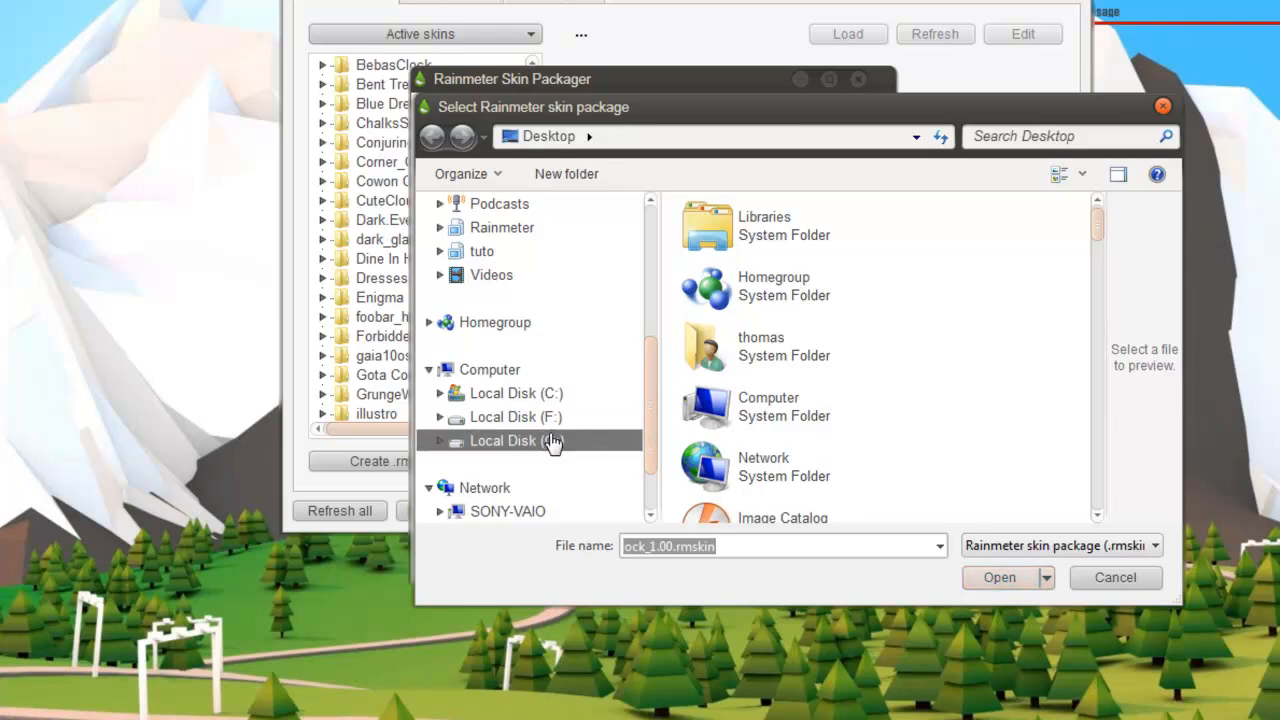
click(516, 440)
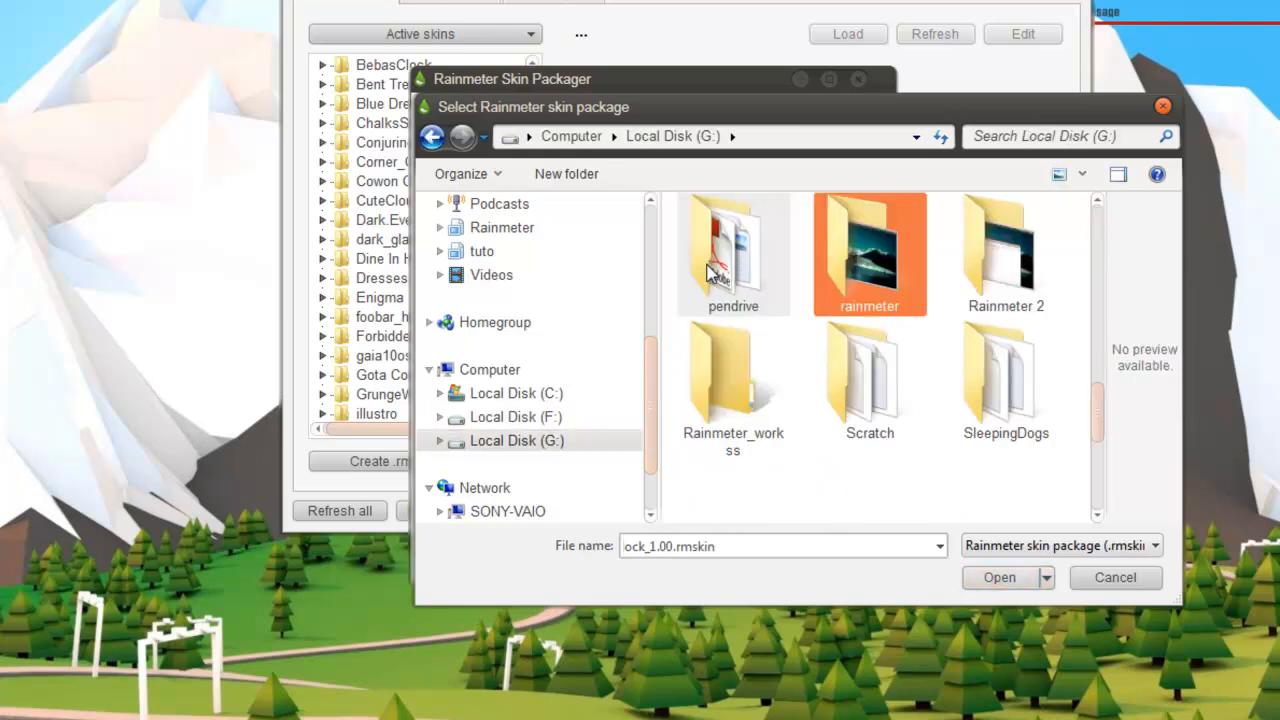
click(1005, 380)
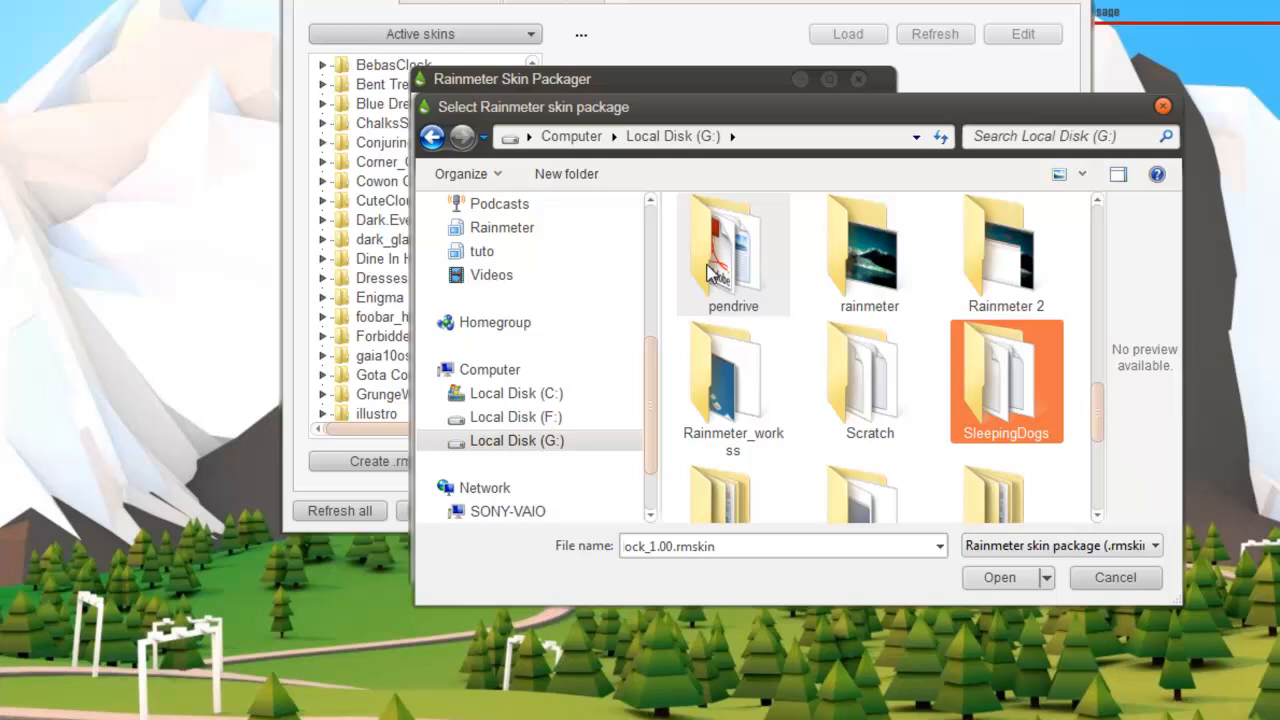
scroll(down, 3)
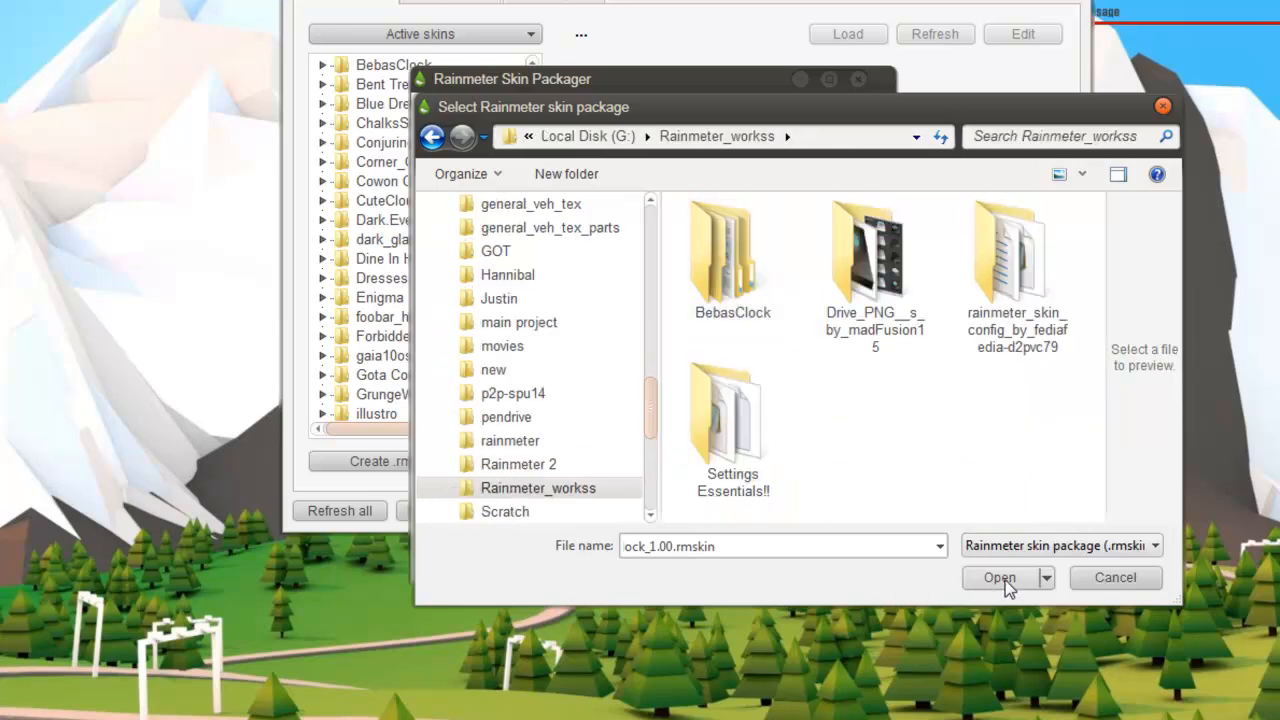
click(998, 577)
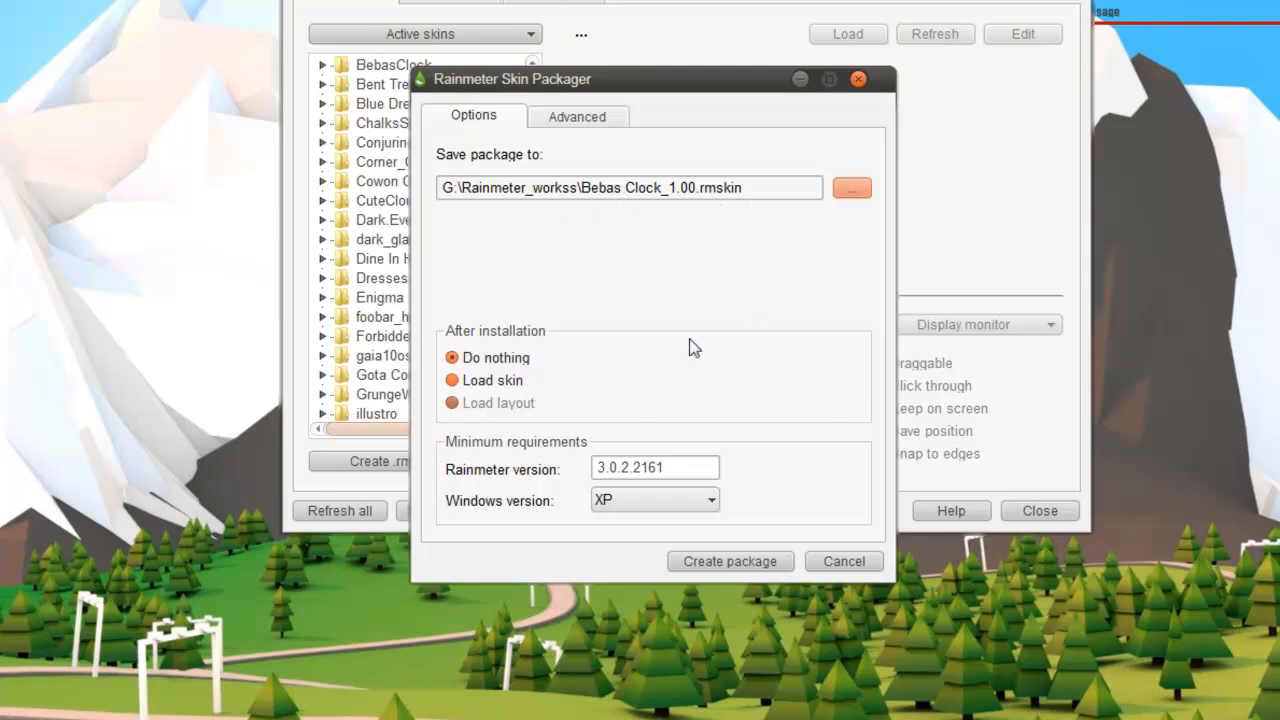
Set minimum Windows version to 7, create the package, and dismiss the success message.
click(654, 499)
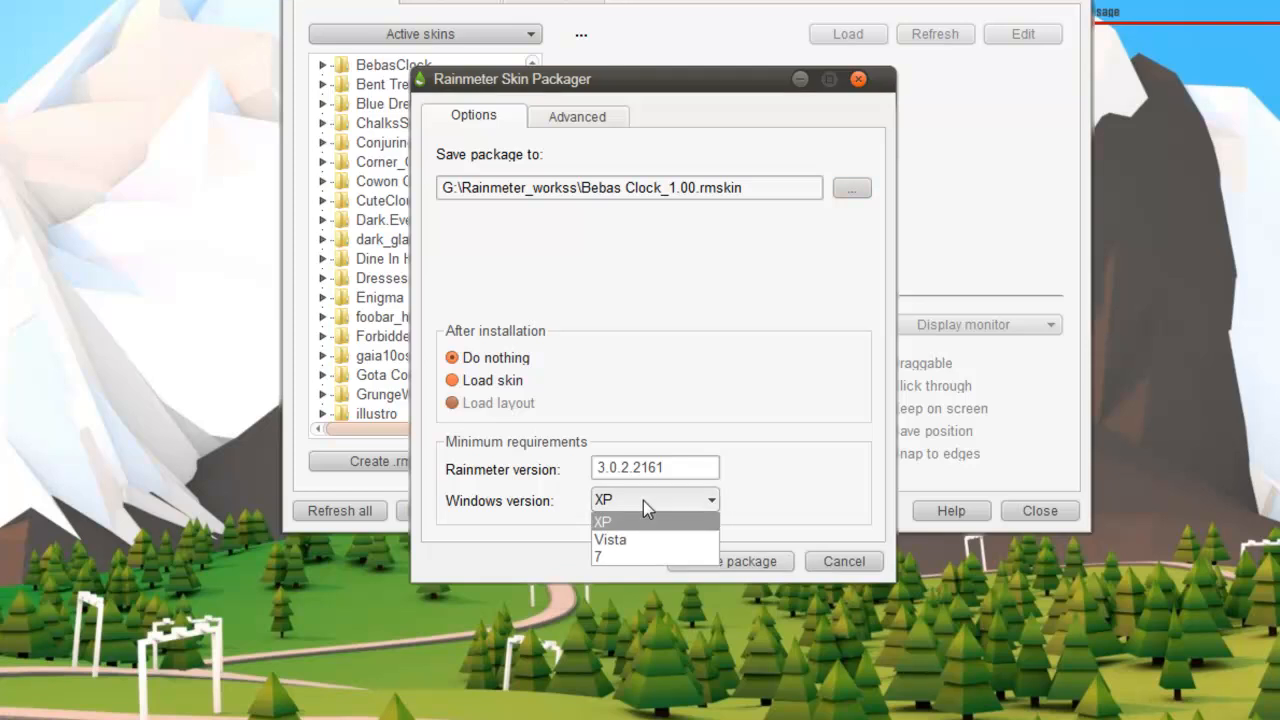
mouse_move(630, 557)
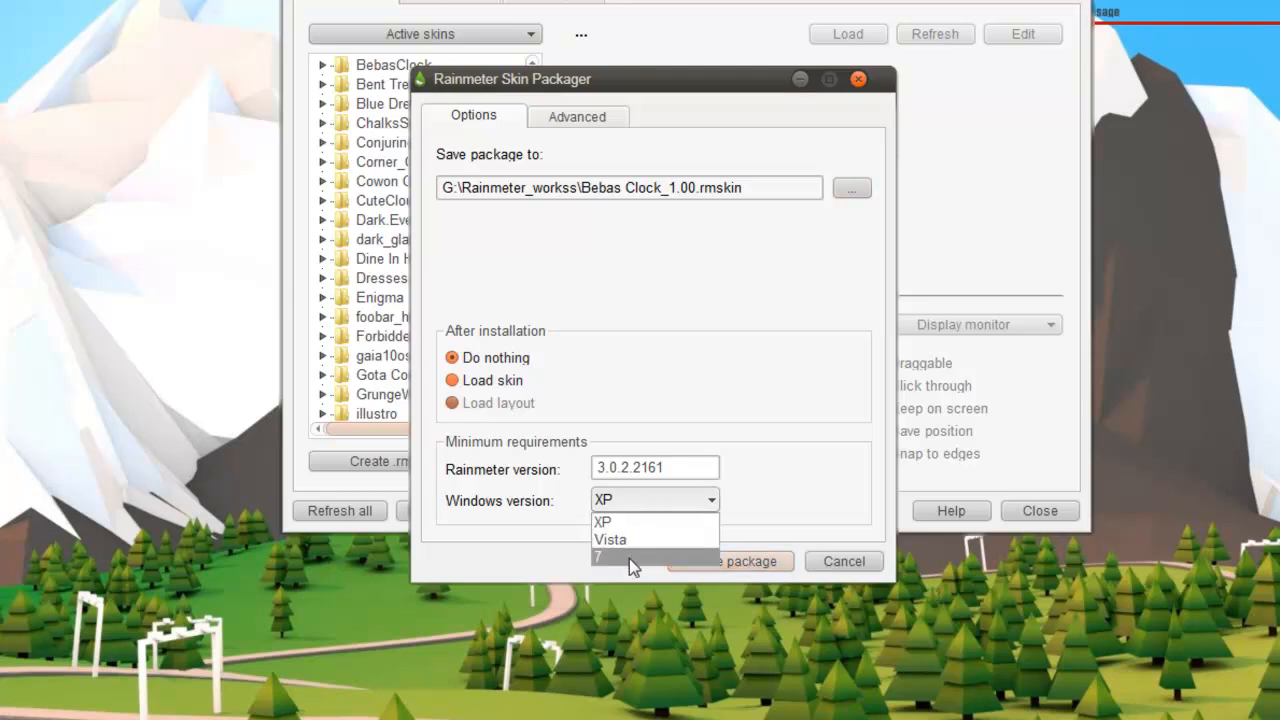
click(597, 556)
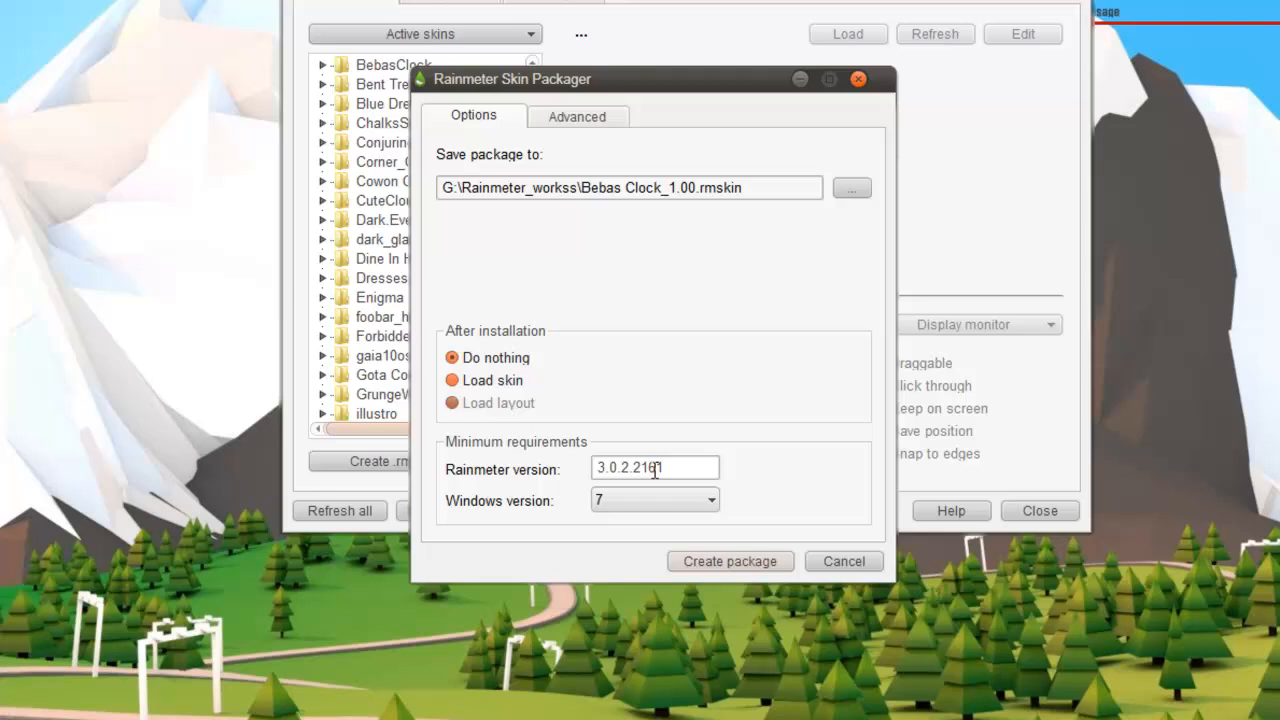
mouse_move(560, 413)
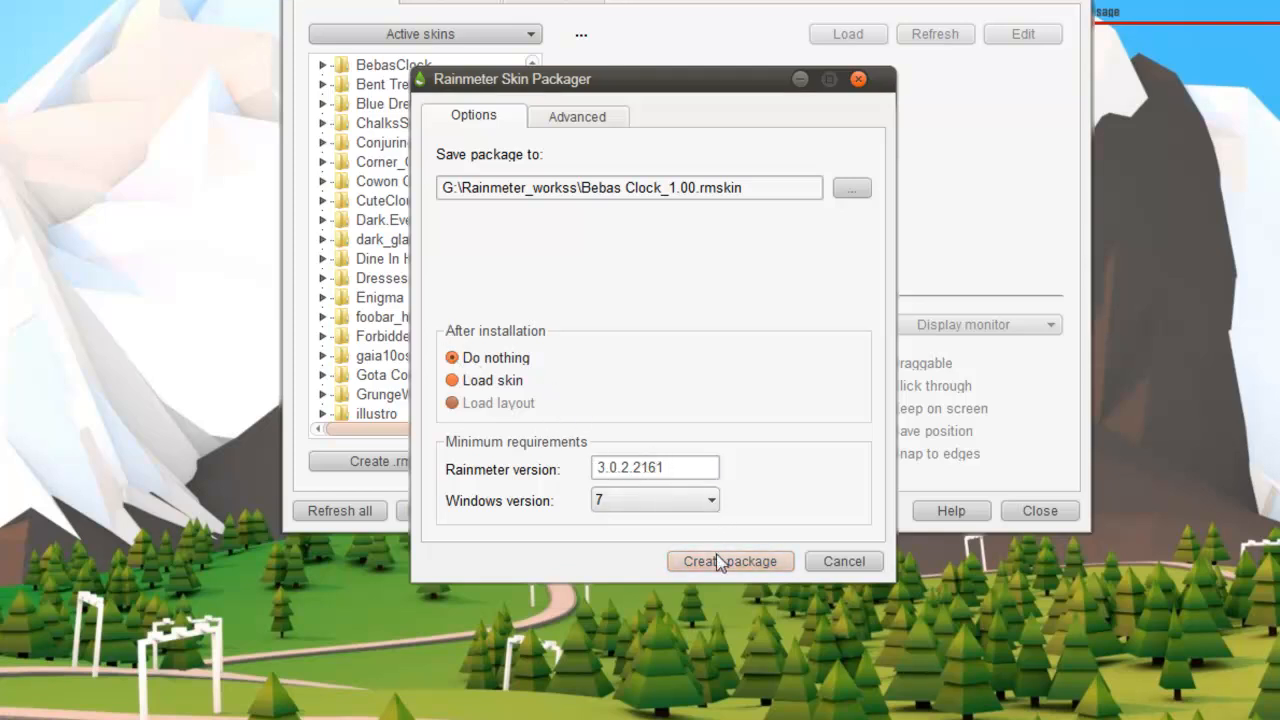
click(730, 561)
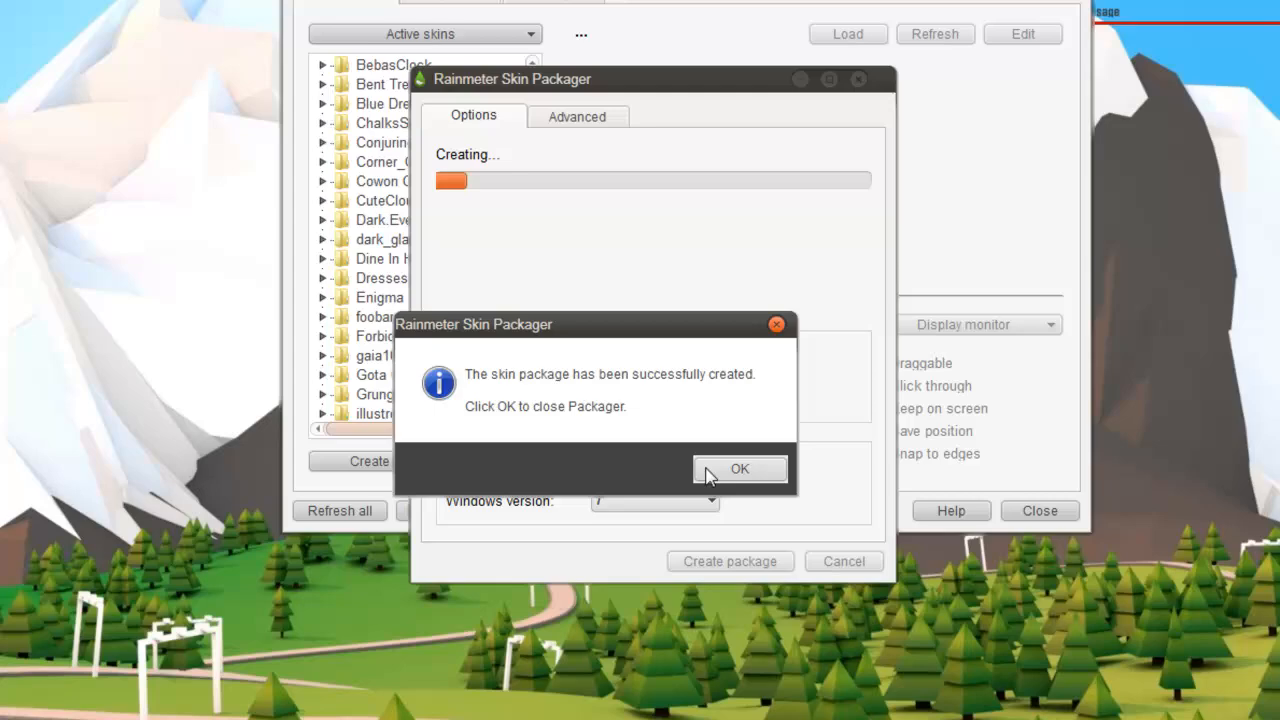
click(740, 469)
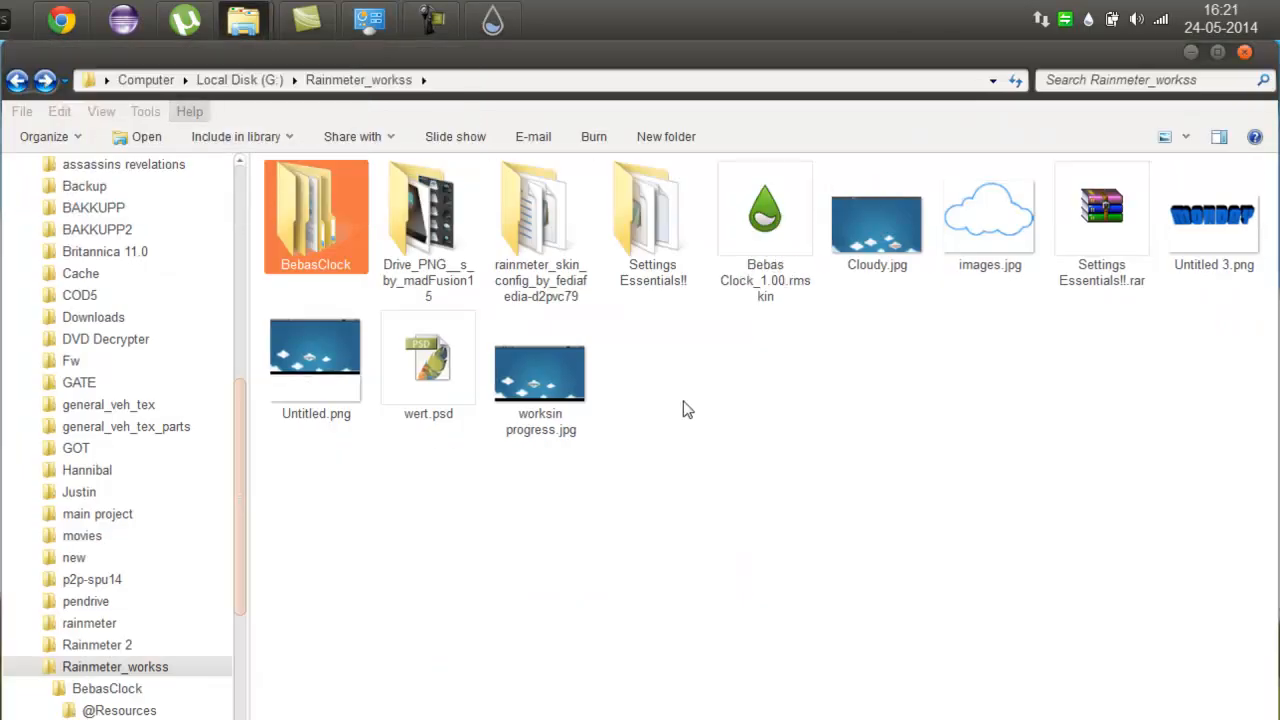
click(765, 215)
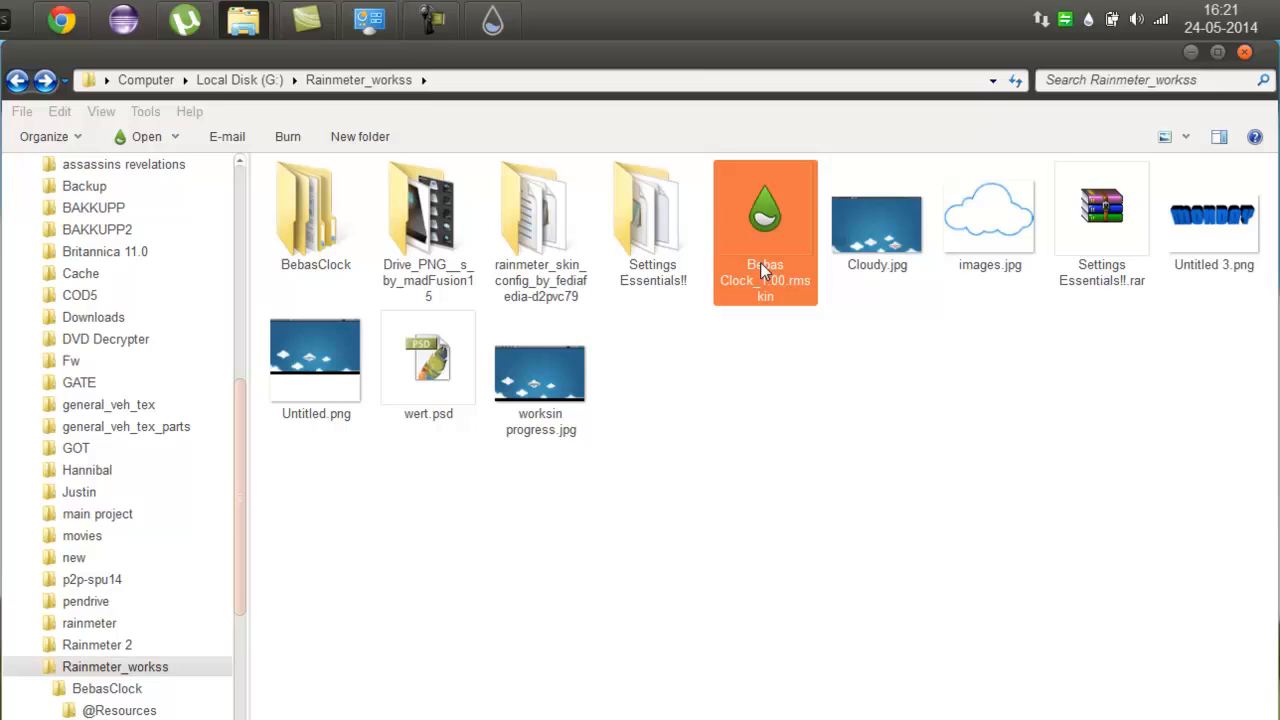
double_click(765, 207)
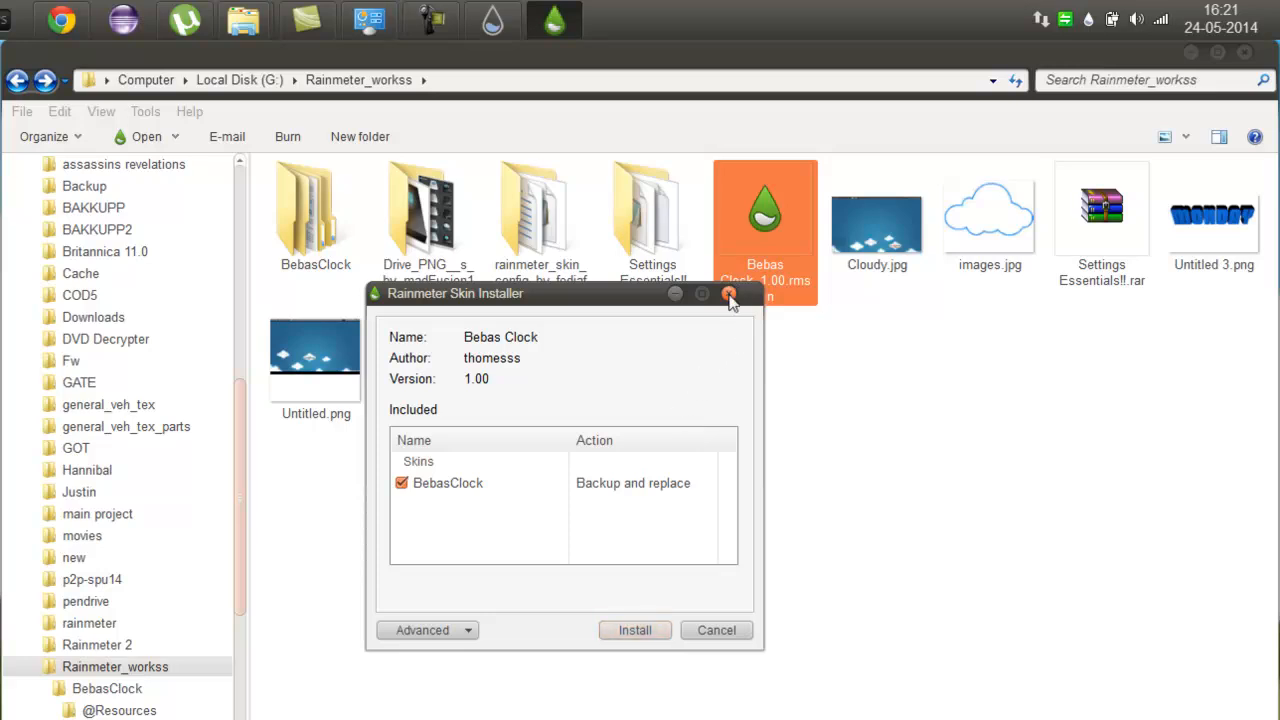
click(729, 293)
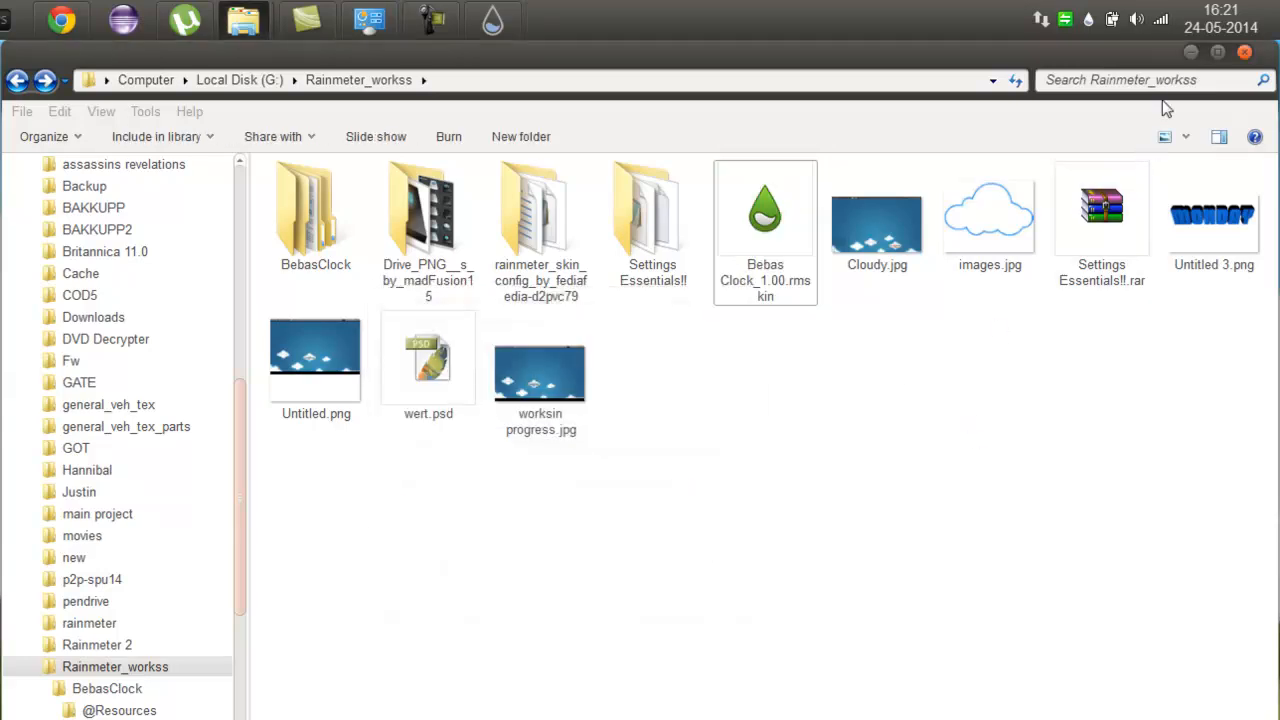